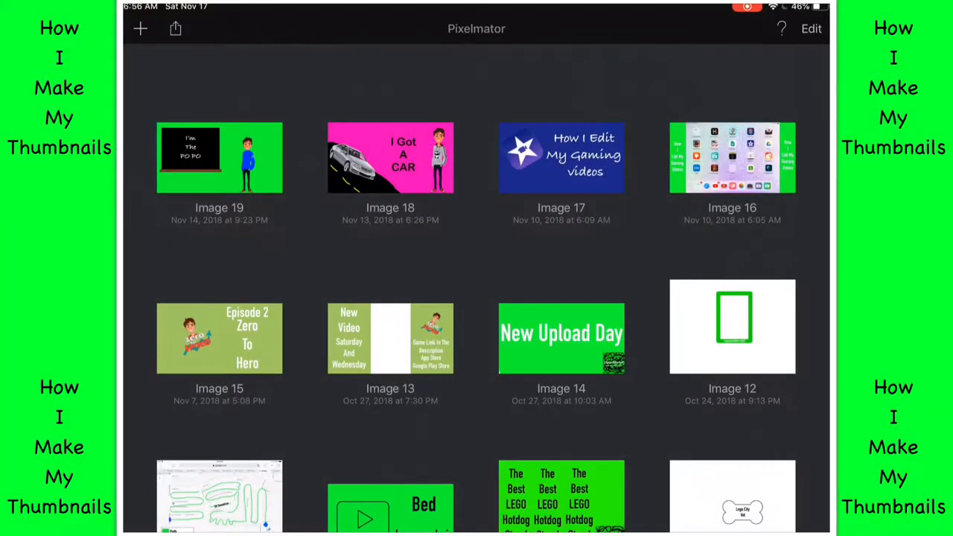
# Step: Create a new image from the Blank Landscape template (Image 20)
pyautogui.click(140, 28)
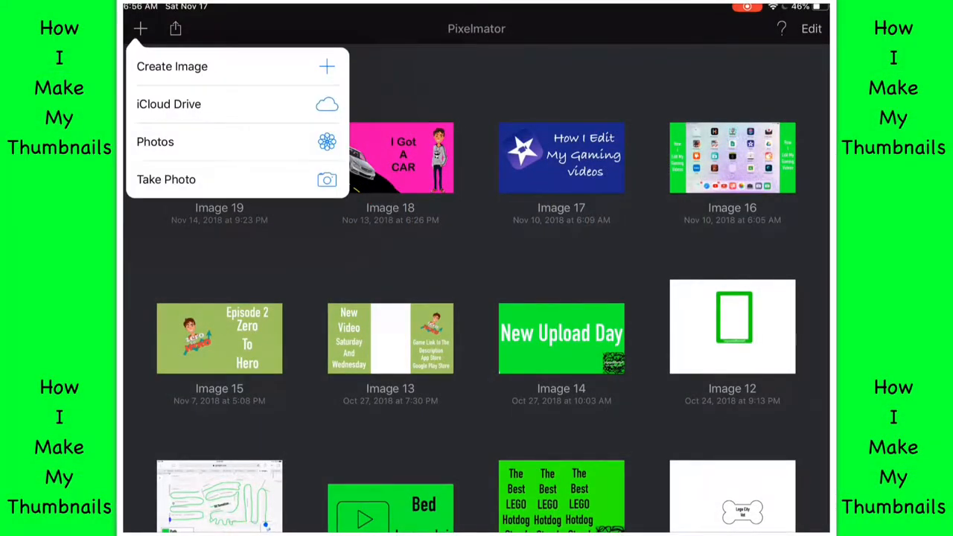
pyautogui.click(171, 66)
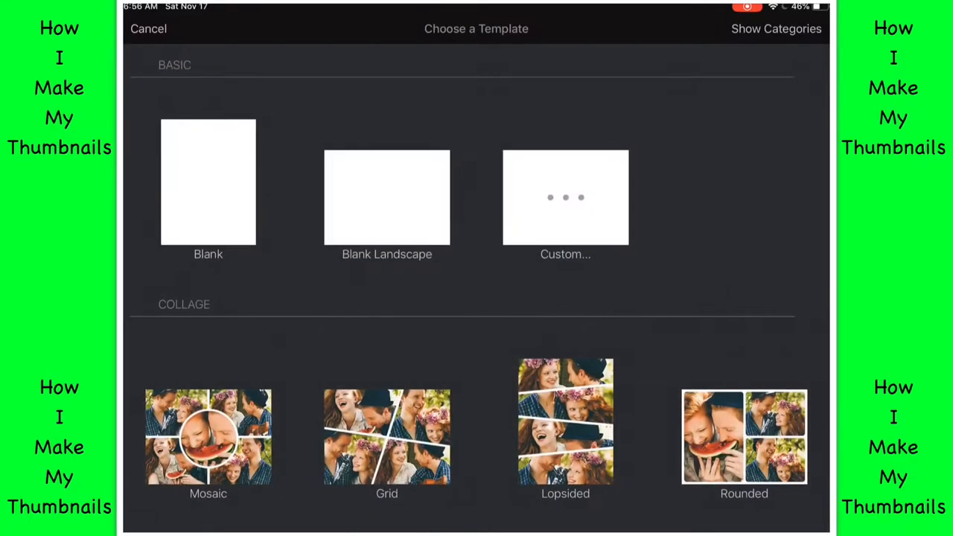
pyautogui.click(386, 196)
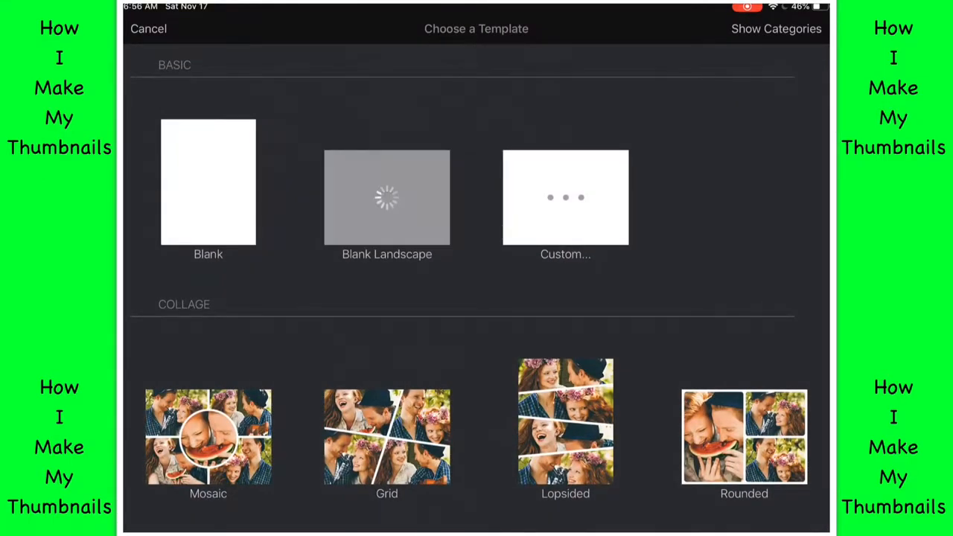
pyautogui.click(208, 182)
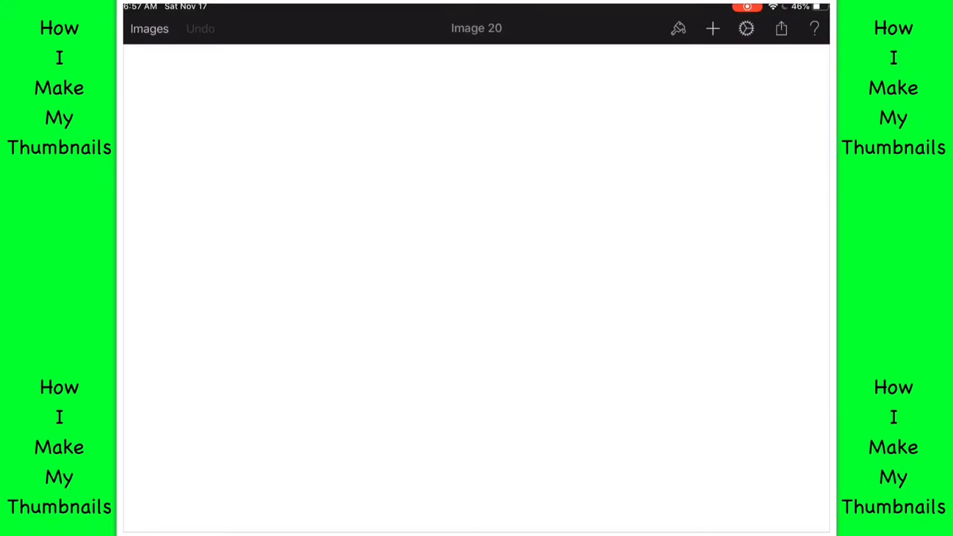
# Step: Crop the canvas with the Crop tool to a 16:9 aspect ratio and apply it
pyautogui.click(676, 28)
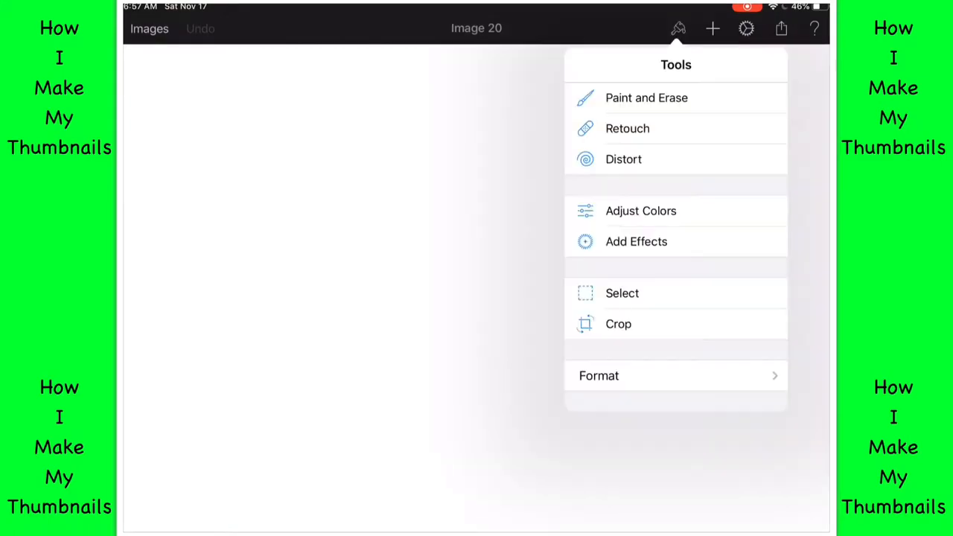
pyautogui.click(618, 323)
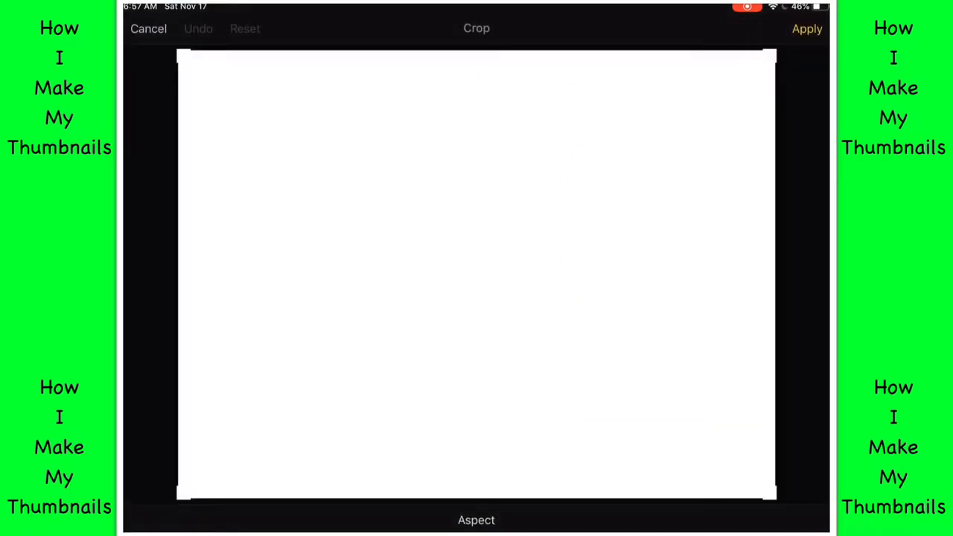
pyautogui.click(476, 519)
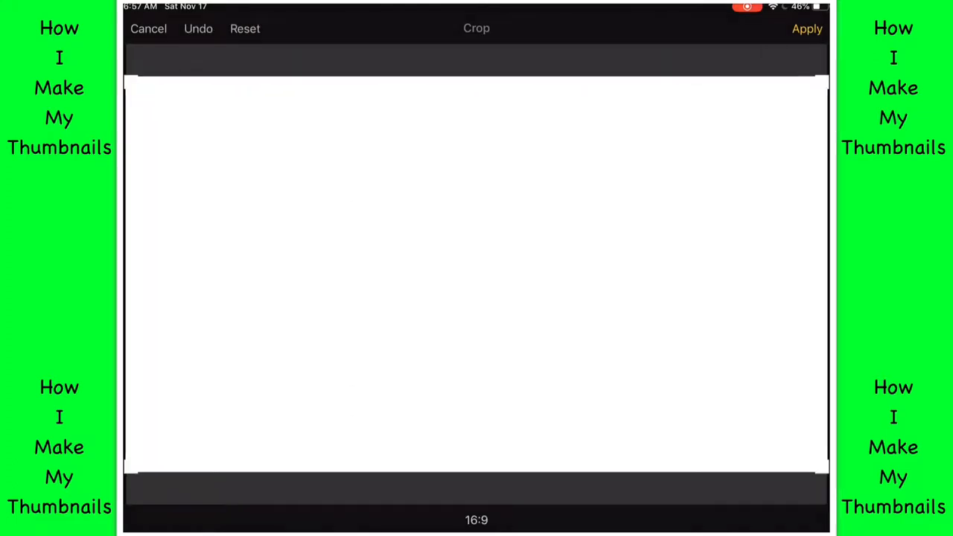
pyautogui.click(807, 28)
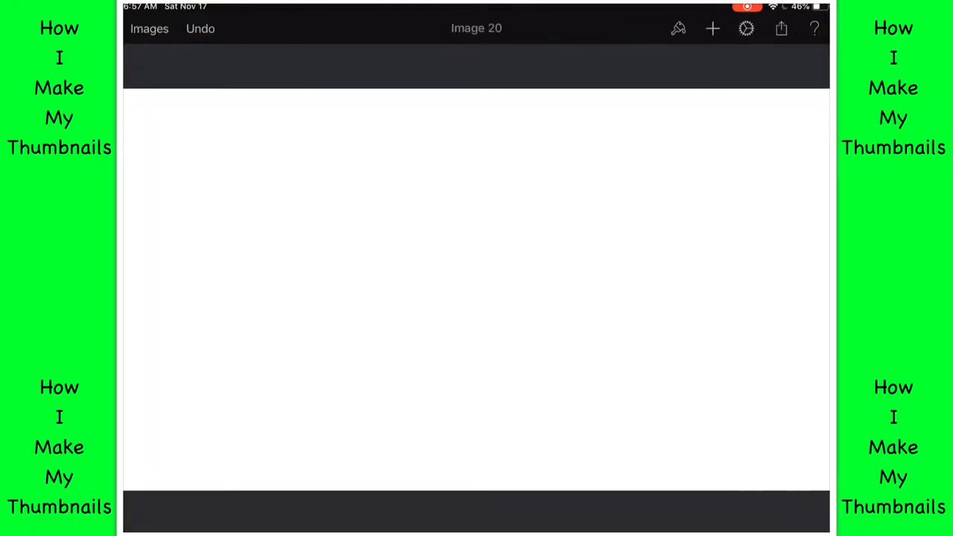
# Step: In Paint and Erase, pick a vivid, fully saturated pink and paint the canvas magenta
pyautogui.click(677, 28)
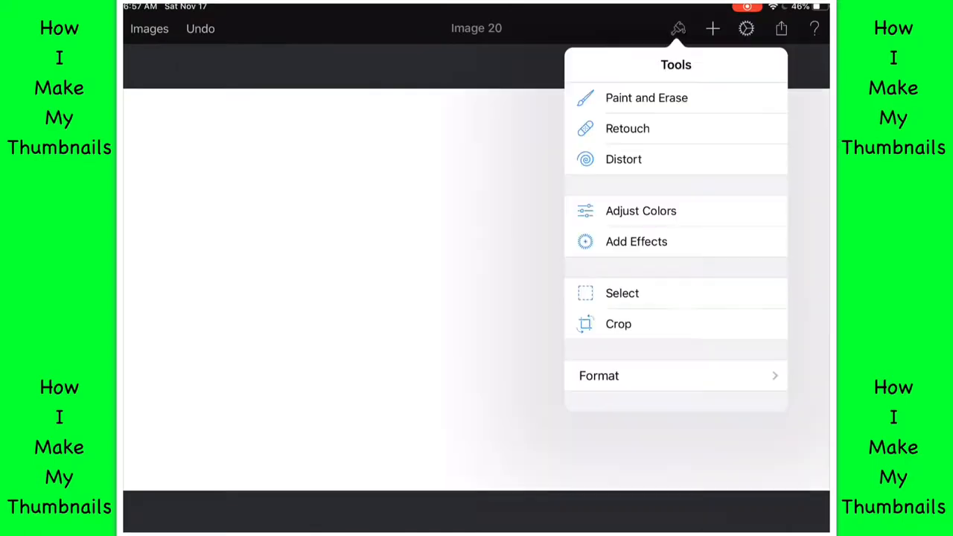
pyautogui.click(646, 98)
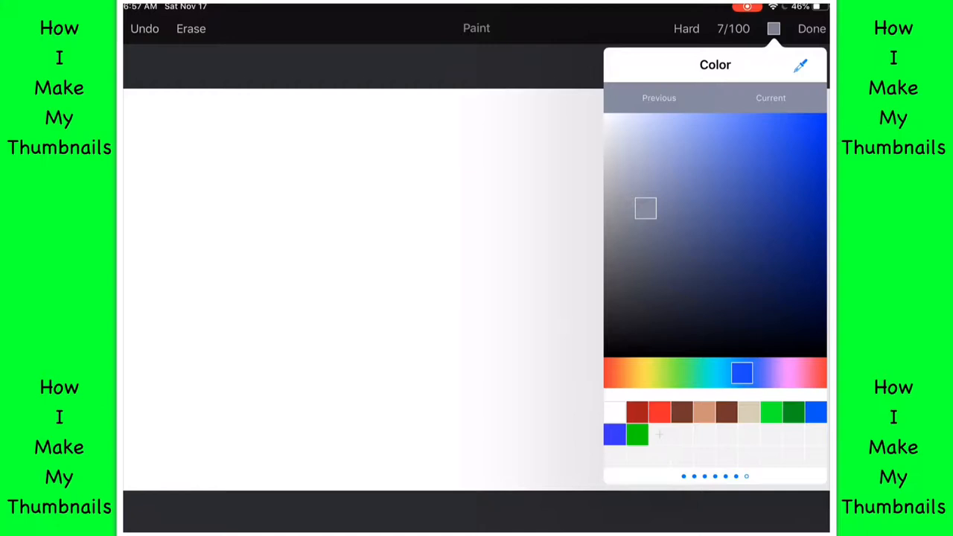
pyautogui.click(780, 373)
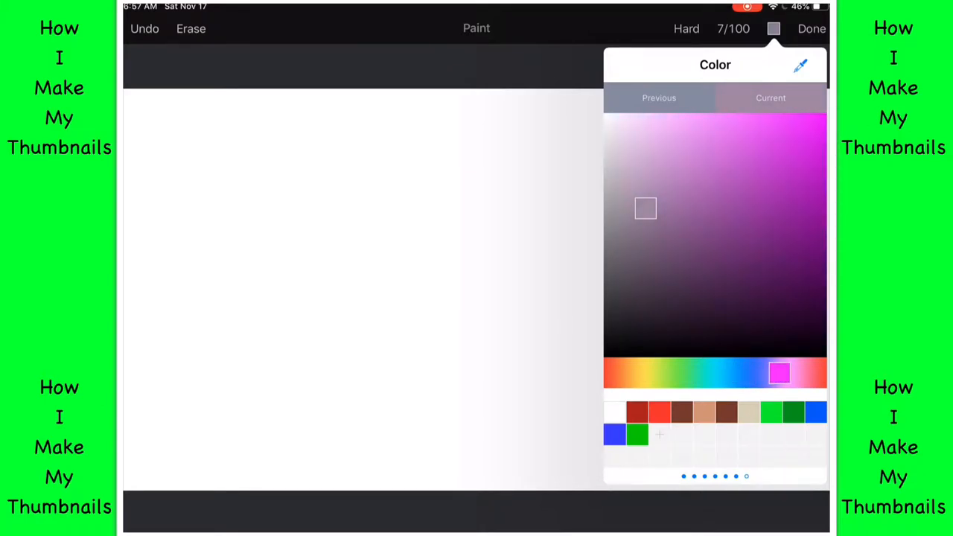
pyautogui.moveTo(645, 209); pyautogui.dragTo(814, 124)
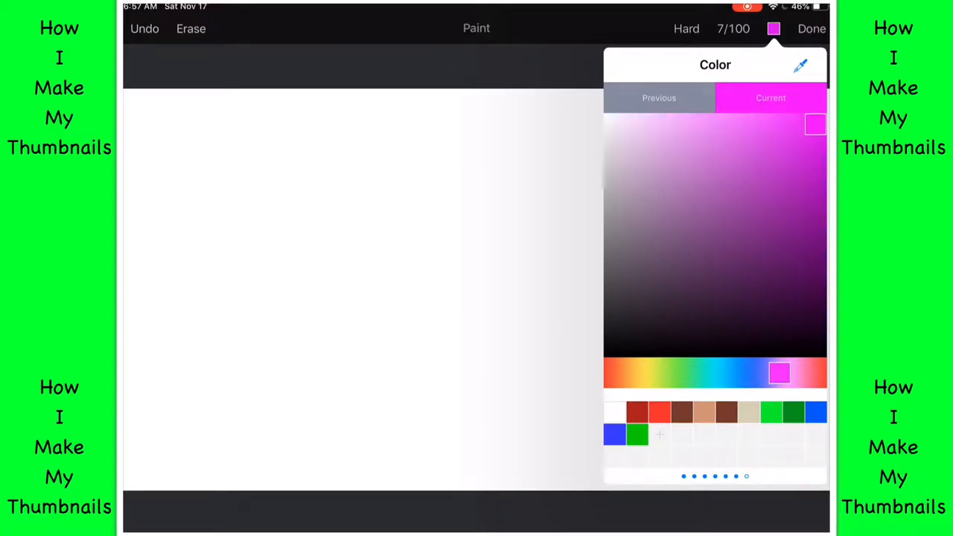
pyautogui.click(732, 28)
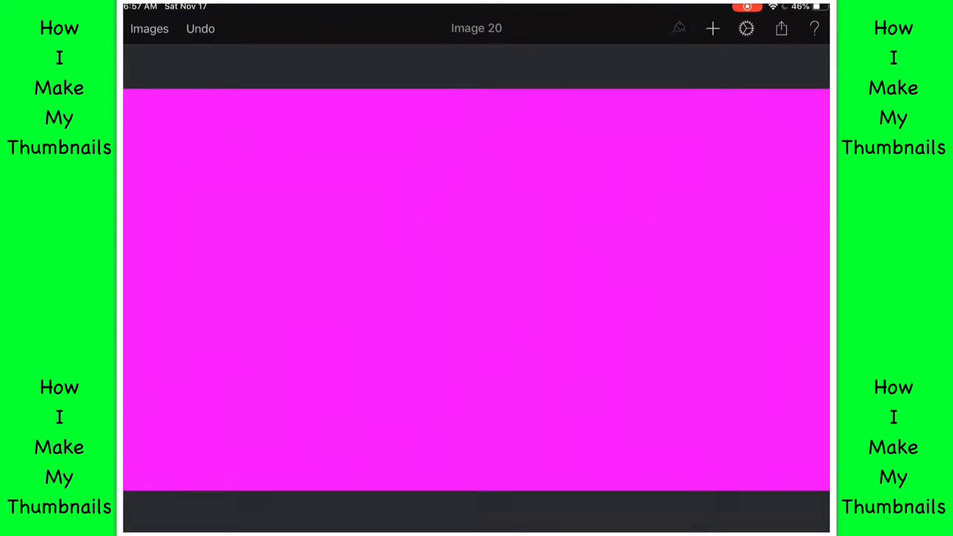
# Step: Insert the cartoon boy picture from Photos and drag it to the right side
pyautogui.click(712, 28)
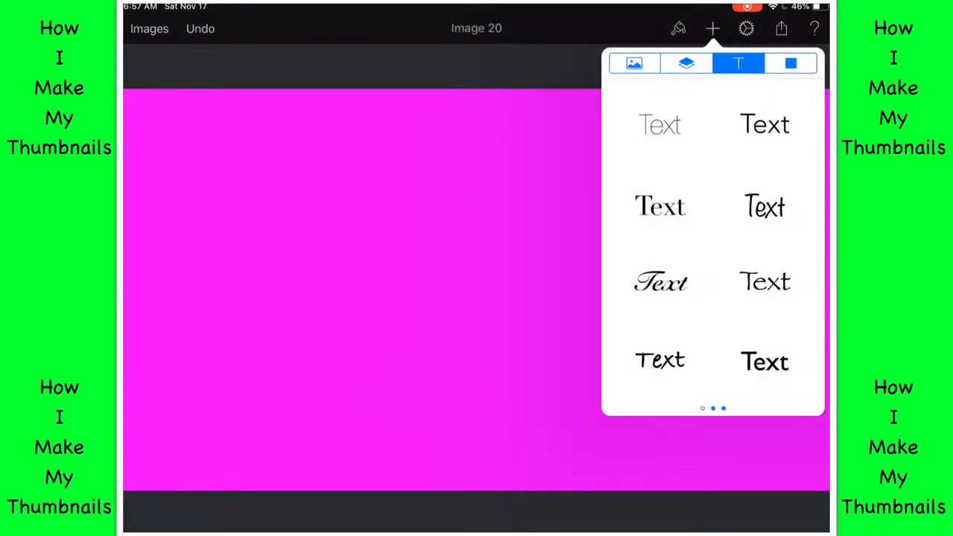
pyautogui.click(685, 63)
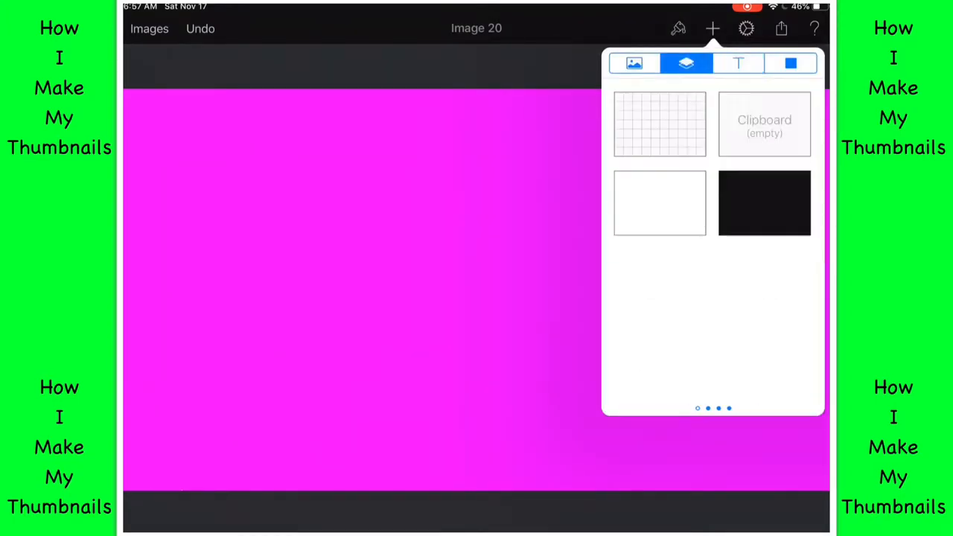
pyautogui.click(634, 63)
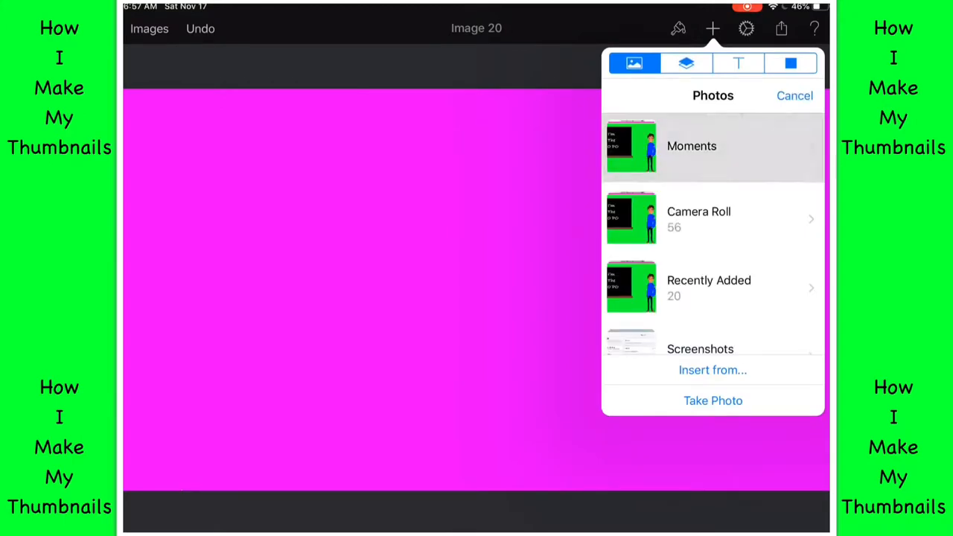
pyautogui.click(690, 146)
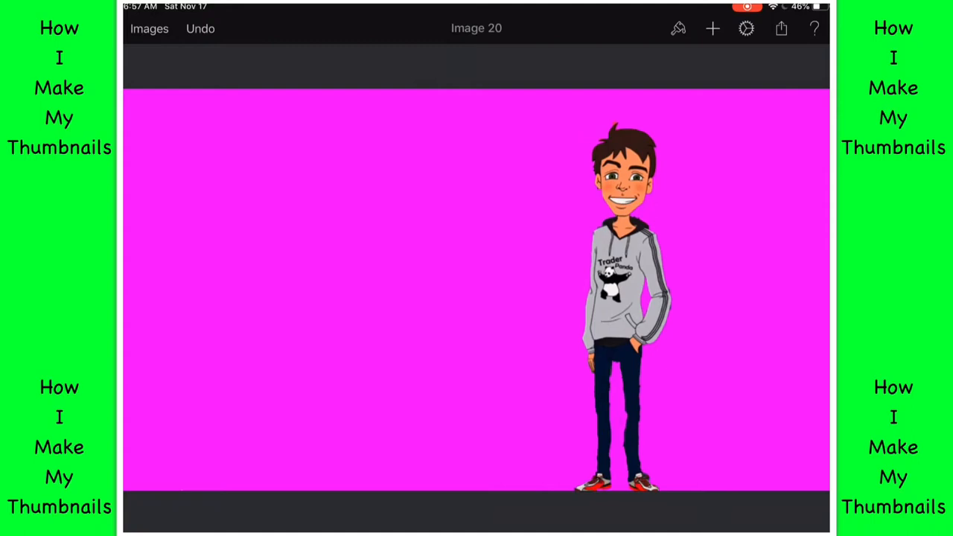
pyautogui.moveTo(626, 298); pyautogui.dragTo(674, 290)
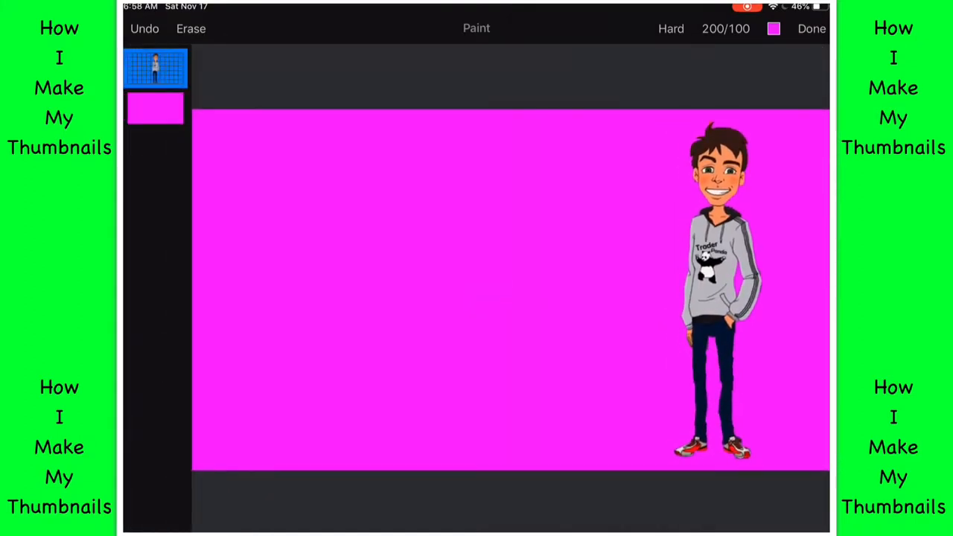
# Step: Select the pink background layer, pick black paint, then exit Paint mode
pyautogui.click(154, 108)
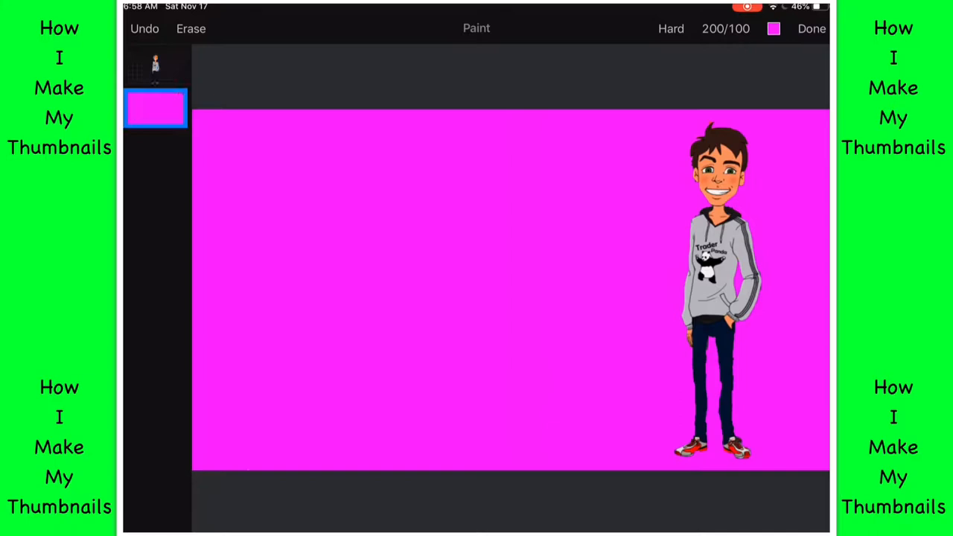
pyautogui.click(712, 29)
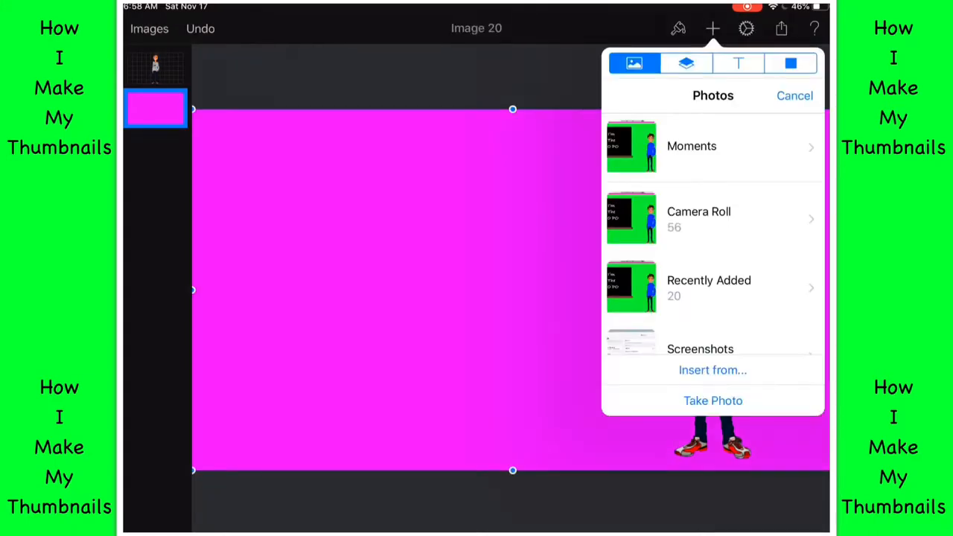
pyautogui.click(677, 28)
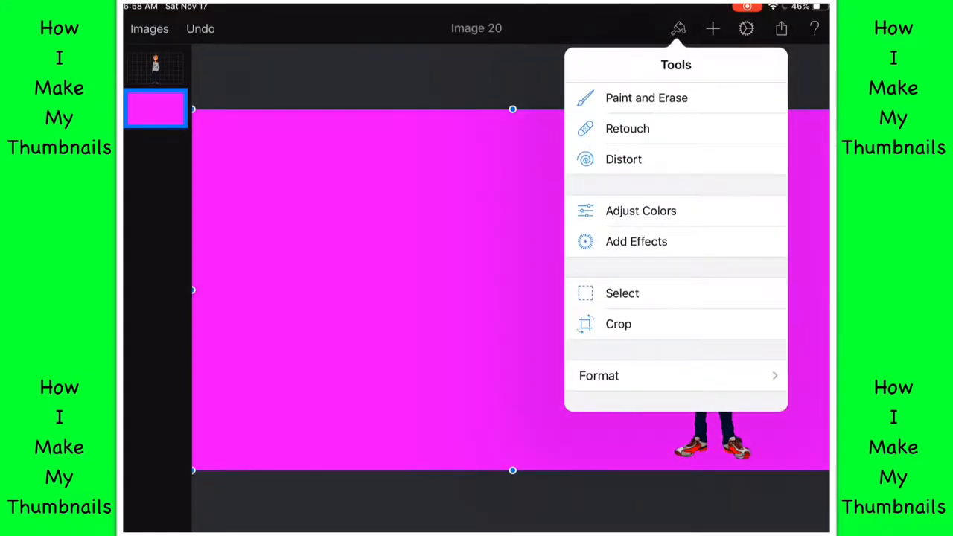
pyautogui.click(646, 97)
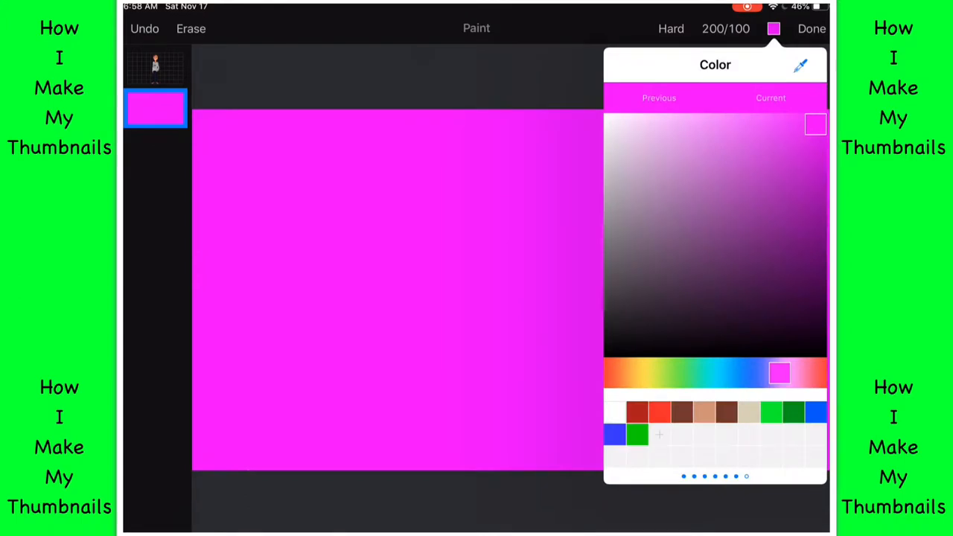
pyautogui.click(811, 28)
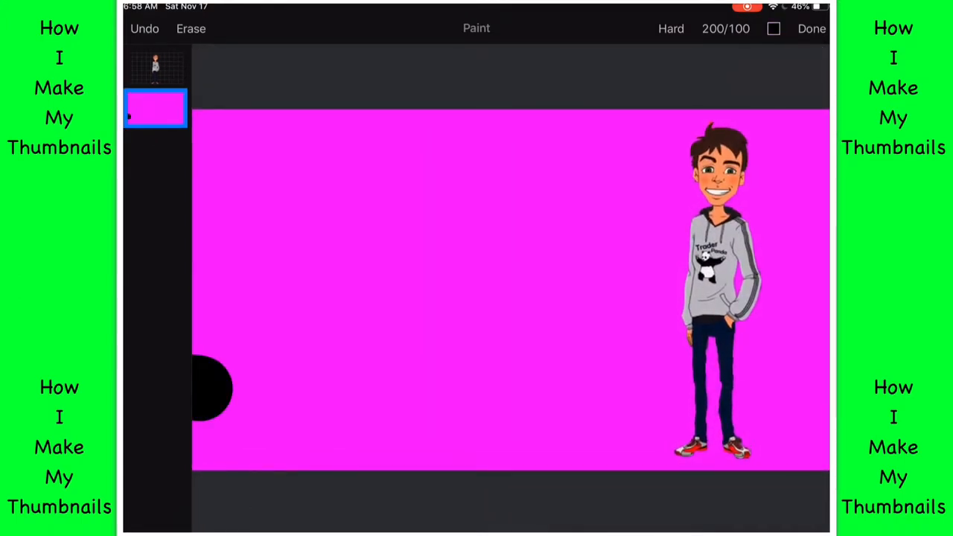
pyautogui.click(144, 29)
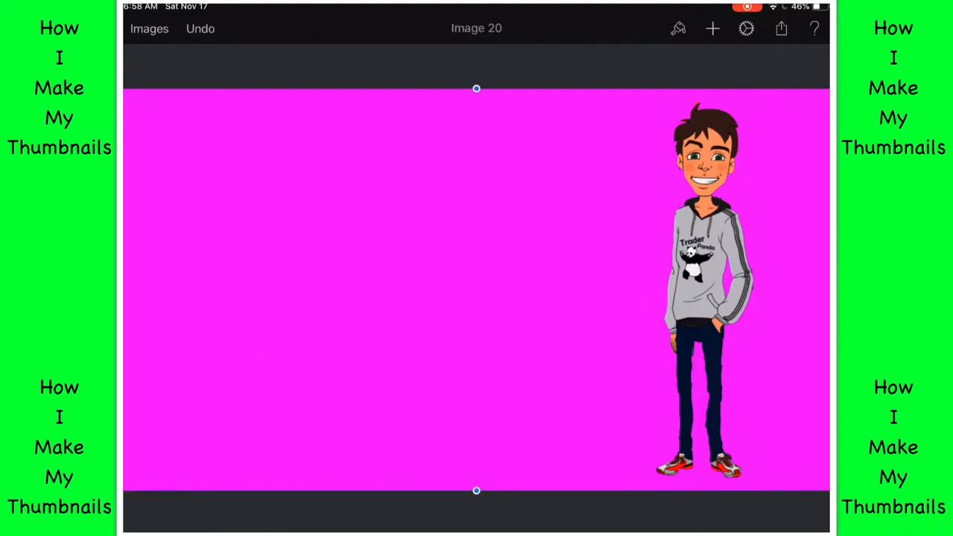
# Step: Add a right-triangle shape, stretch it across the lower left, and fill it black
pyautogui.click(711, 28)
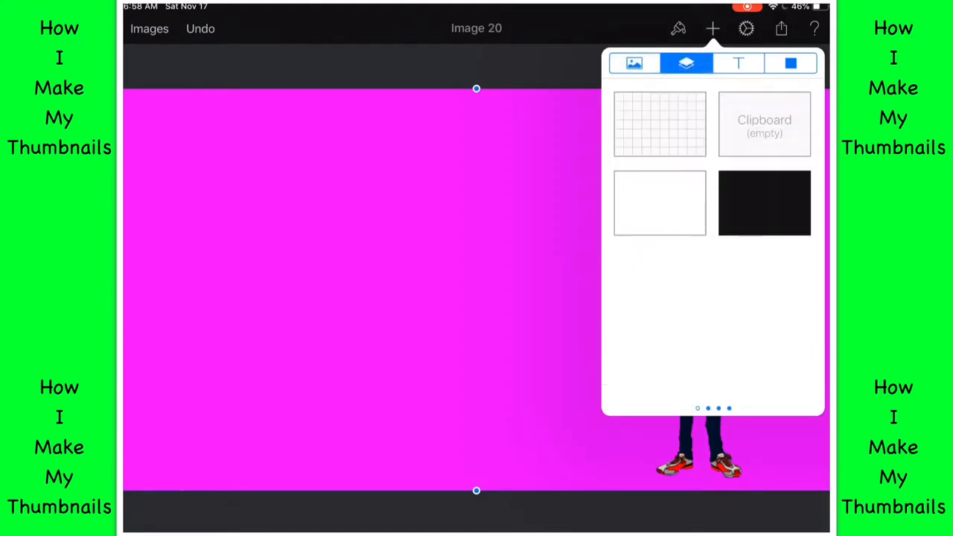
pyautogui.click(790, 63)
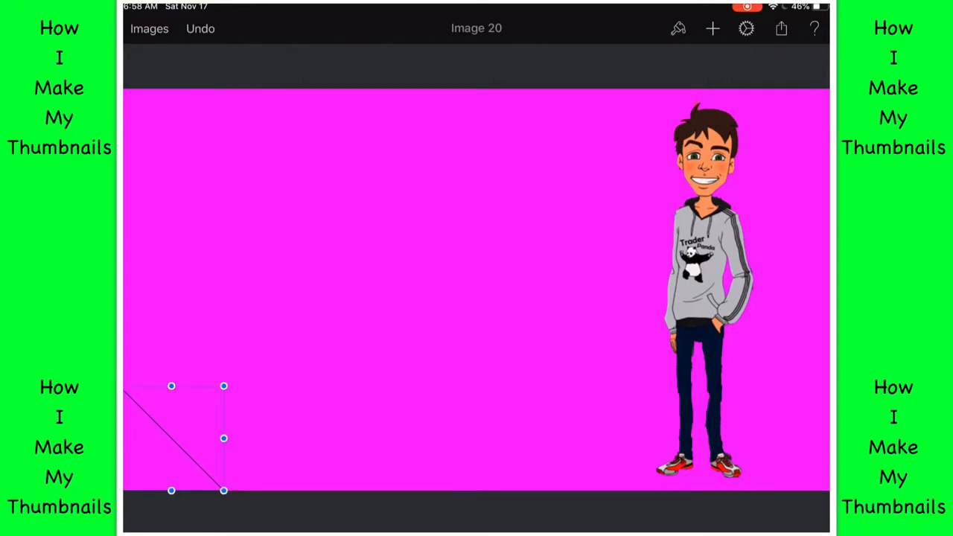
pyautogui.moveTo(223, 385); pyautogui.dragTo(413, 265)
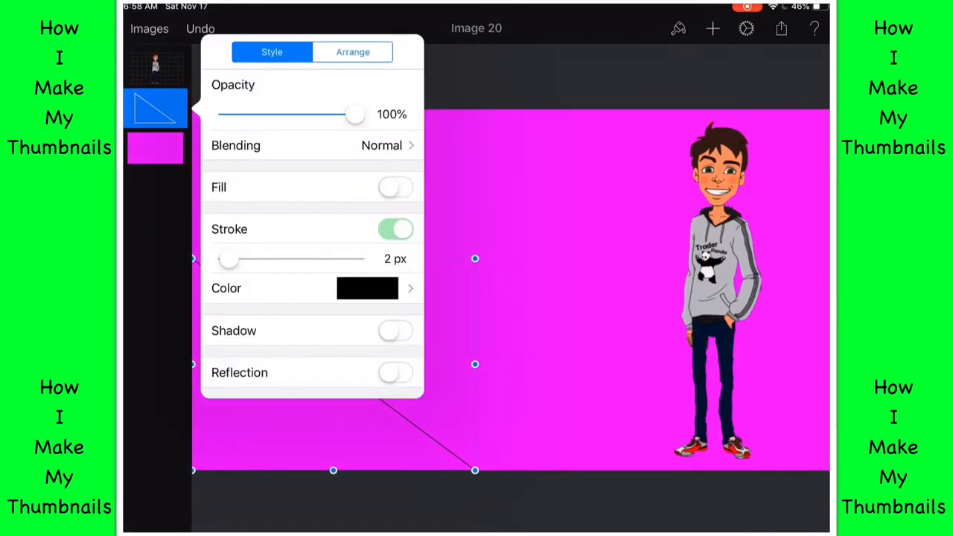
pyautogui.click(367, 288)
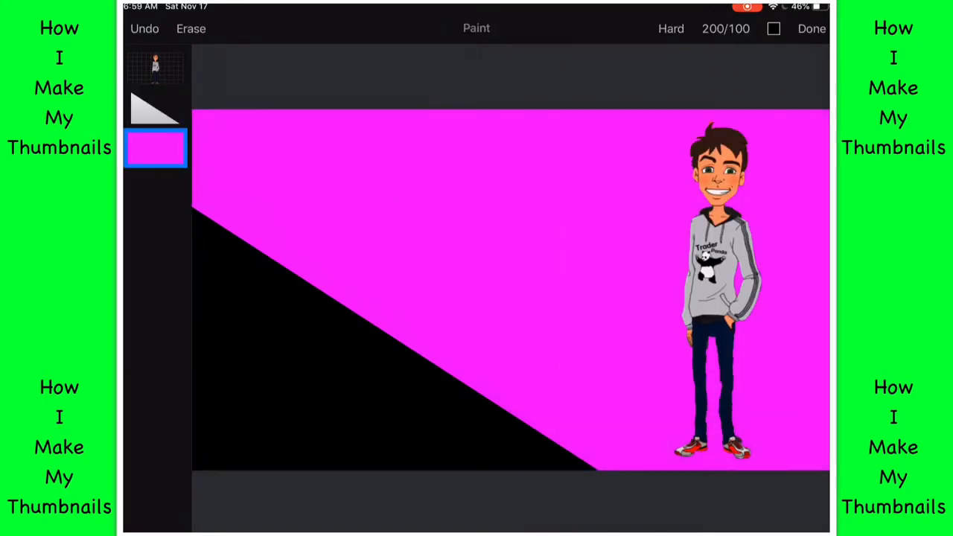
# Step: Set the paint colour to yellow after briefly trying orange-red
pyautogui.click(774, 28)
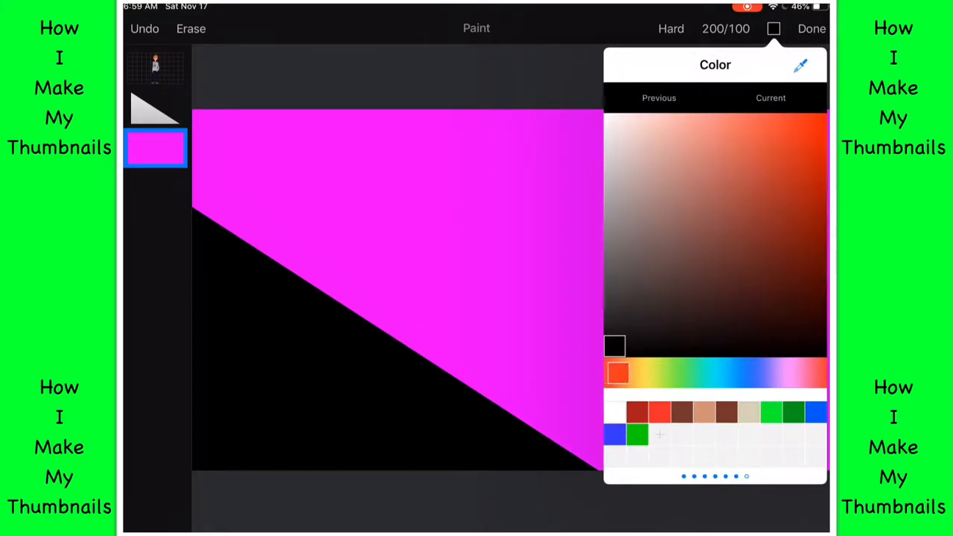
pyautogui.click(641, 372)
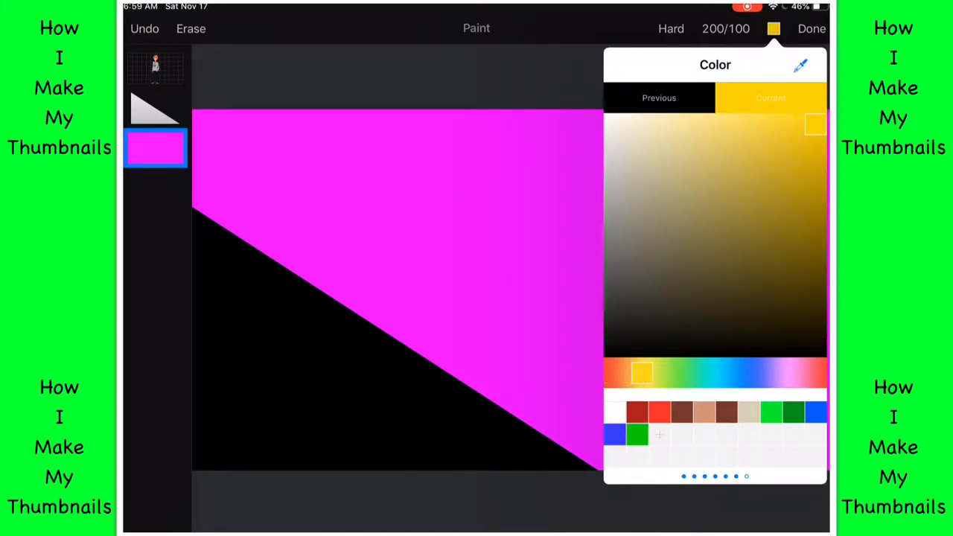
pyautogui.click(651, 372)
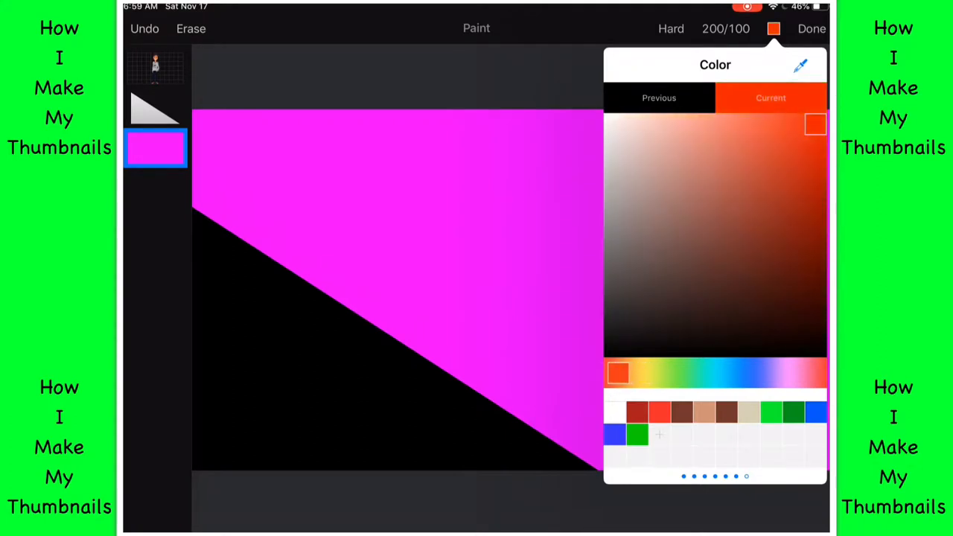
pyautogui.click(642, 372)
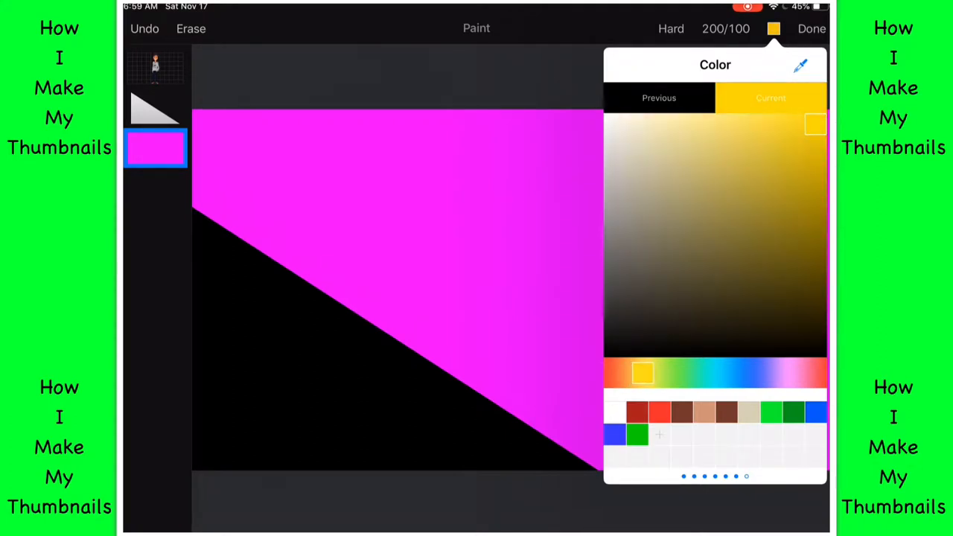
# Step: Shrink the brush to size 13, undo a stray stroke, and paint the dashes
pyautogui.click(725, 28)
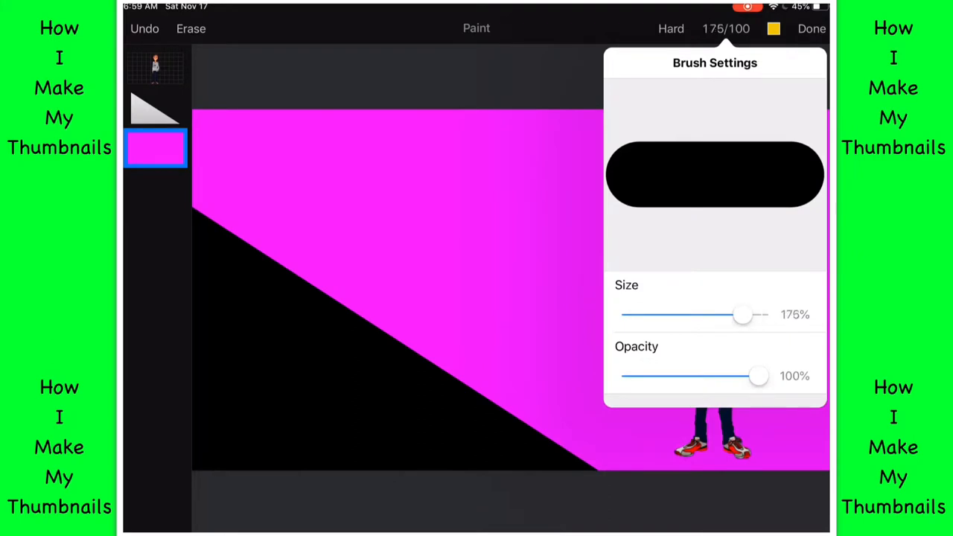
pyautogui.moveTo(742, 314); pyautogui.dragTo(636, 314)
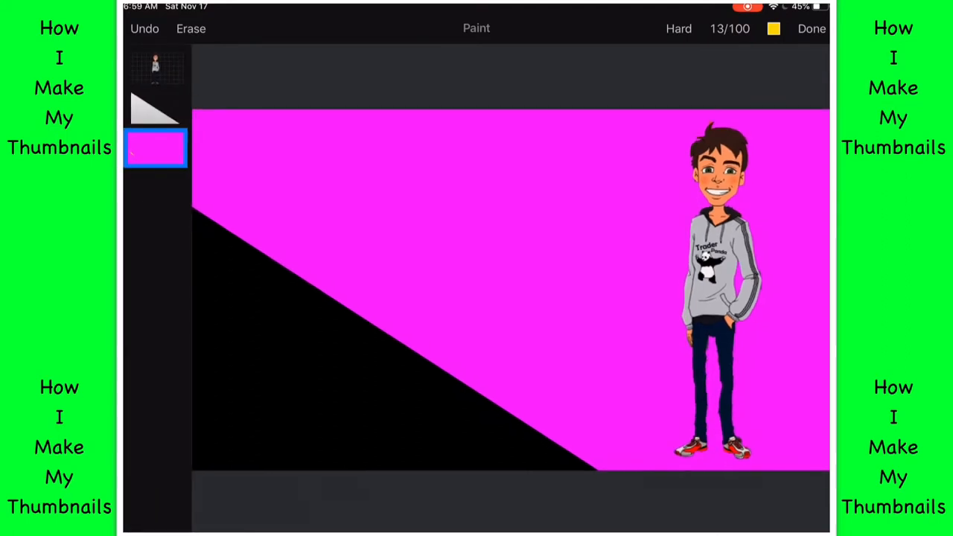
pyautogui.click(144, 28)
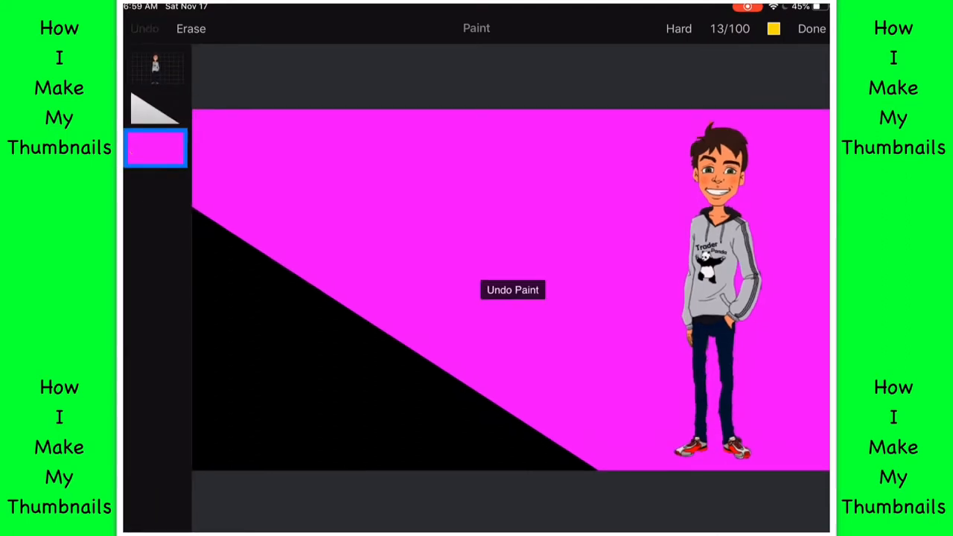
pyautogui.click(145, 28)
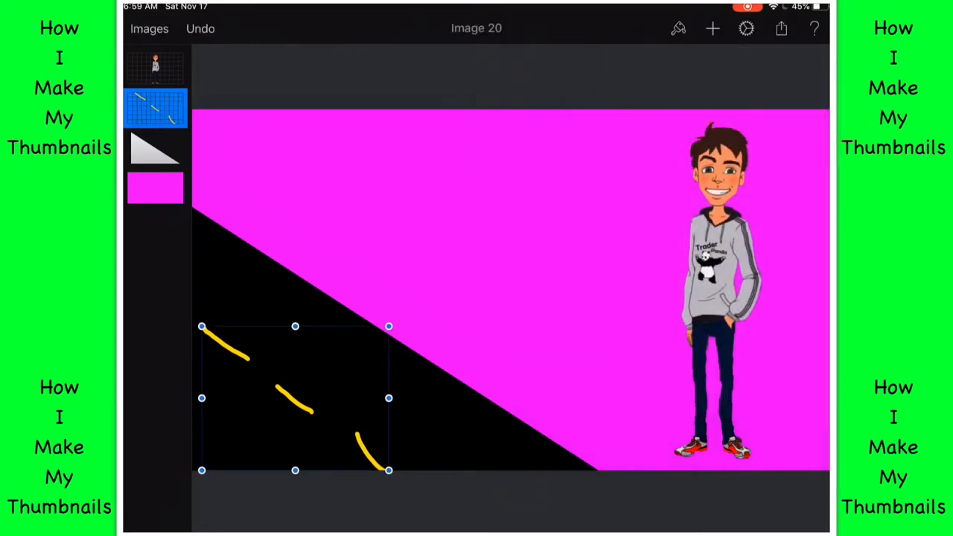
pyautogui.click(745, 29)
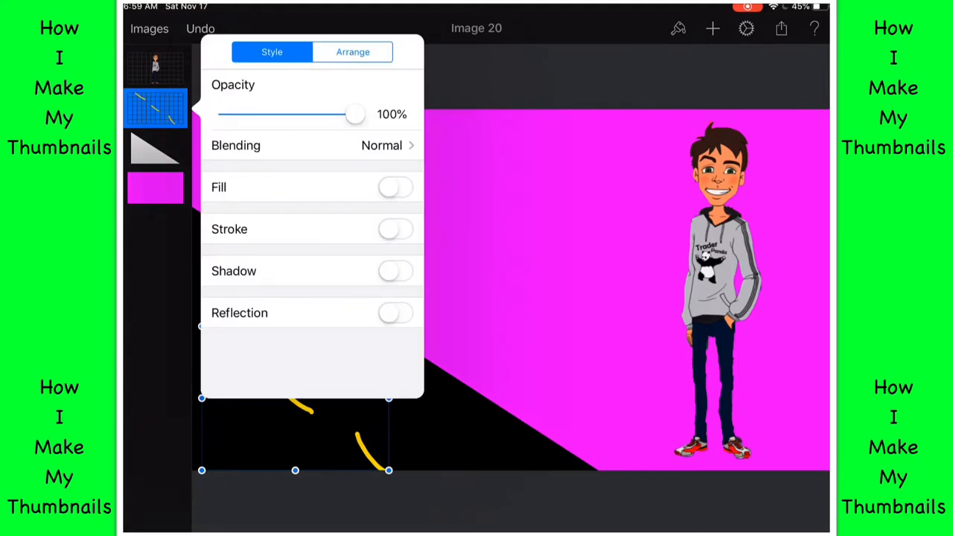
pyautogui.click(352, 51)
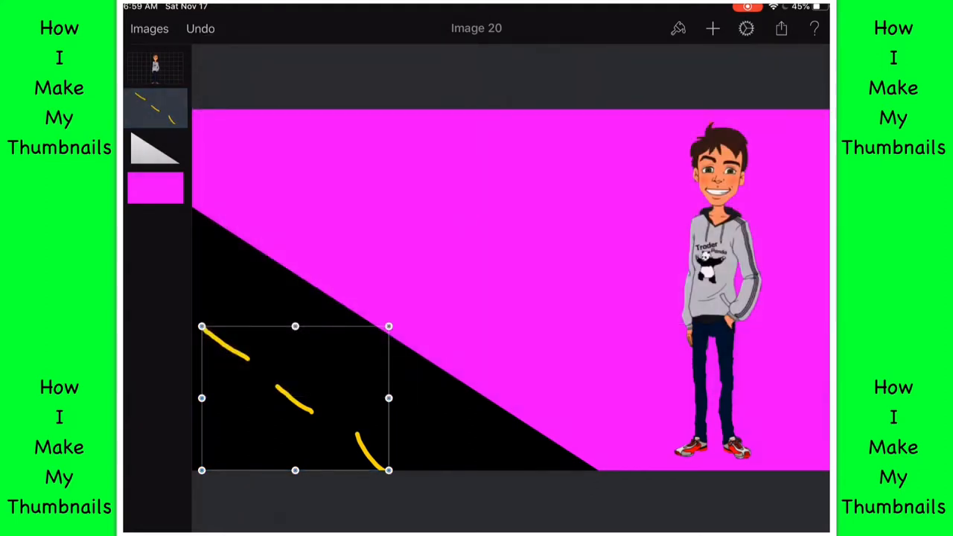
# Step: Insert the silver car photo from Moments and place it on the road
pyautogui.click(711, 28)
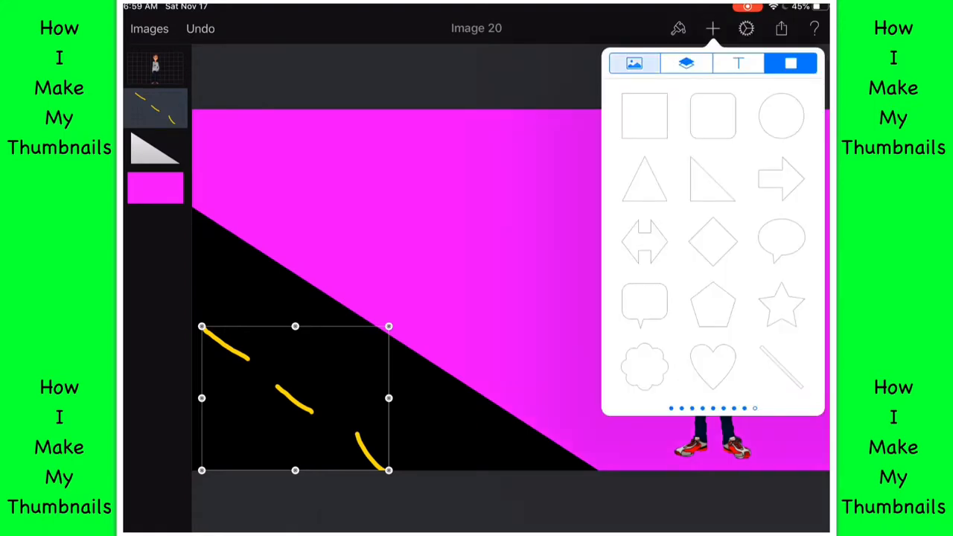
pyautogui.click(633, 62)
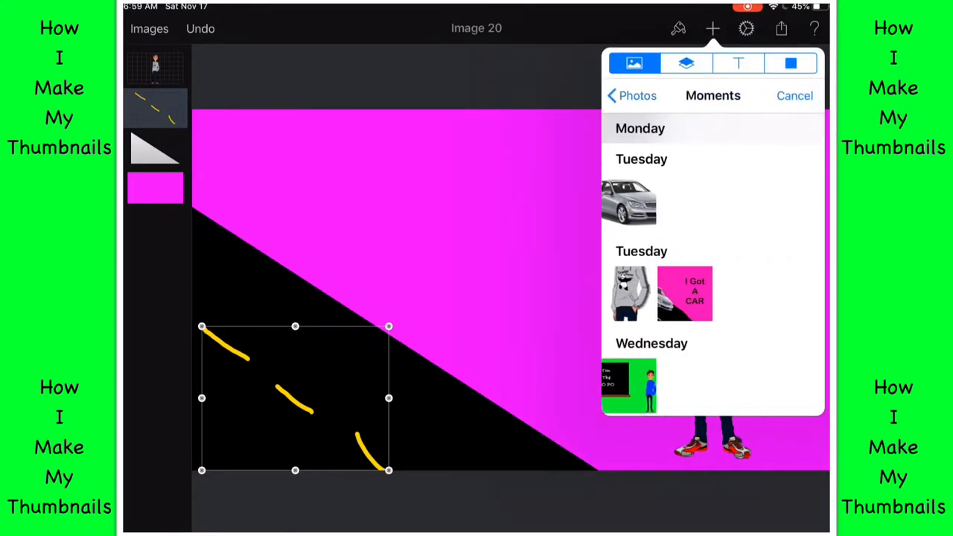
pyautogui.click(628, 201)
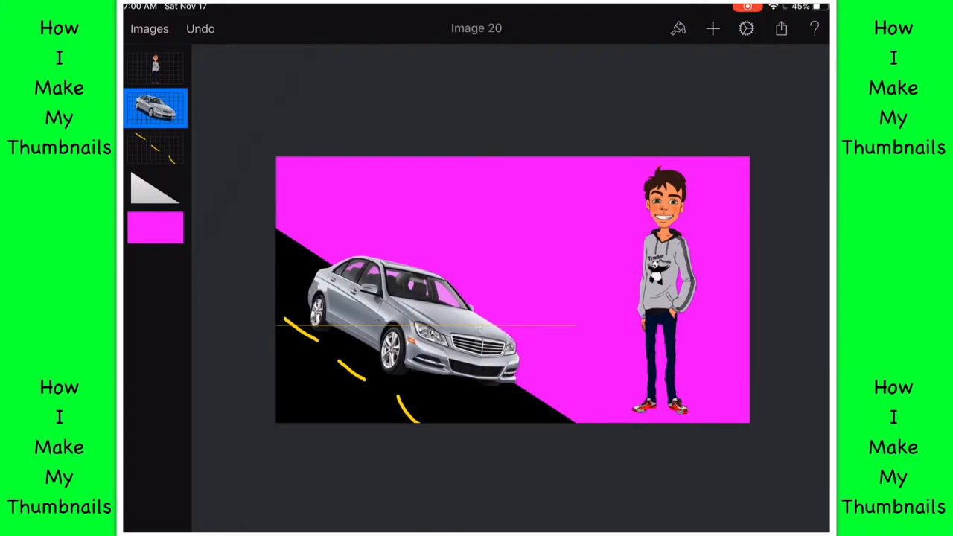
pyautogui.click(413, 320)
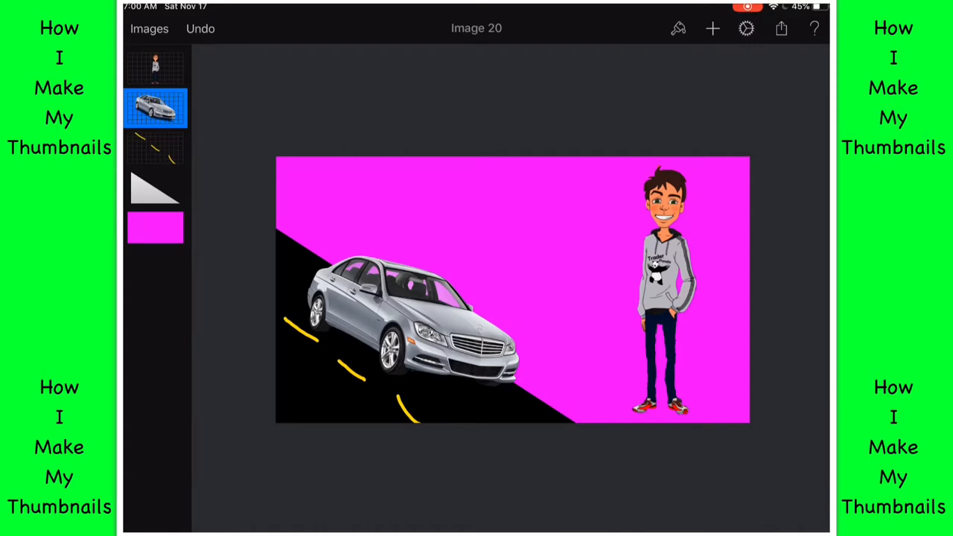
# Step: Select and reposition the cartoon boy, then open and dismiss the image settings
pyautogui.click(662, 290)
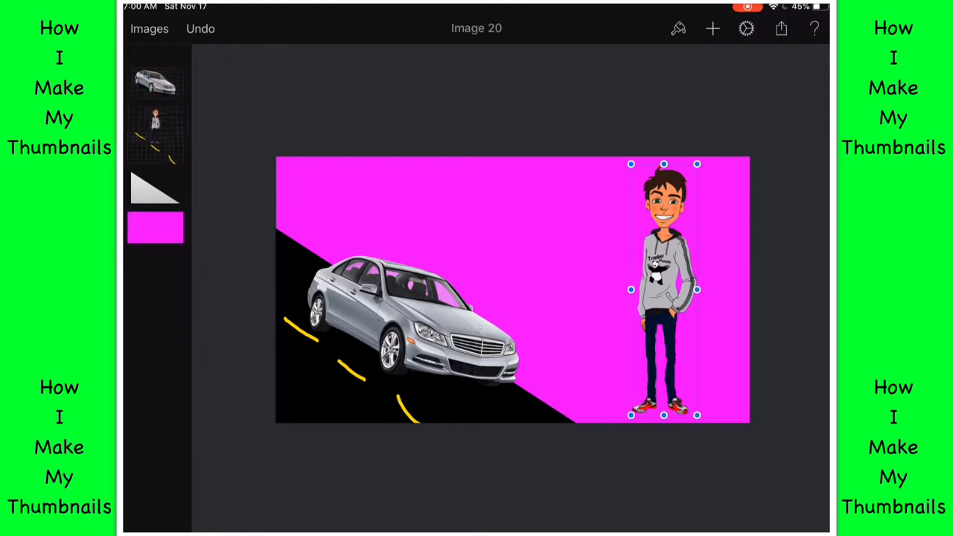
pyautogui.moveTo(662, 290); pyautogui.dragTo(420, 305)
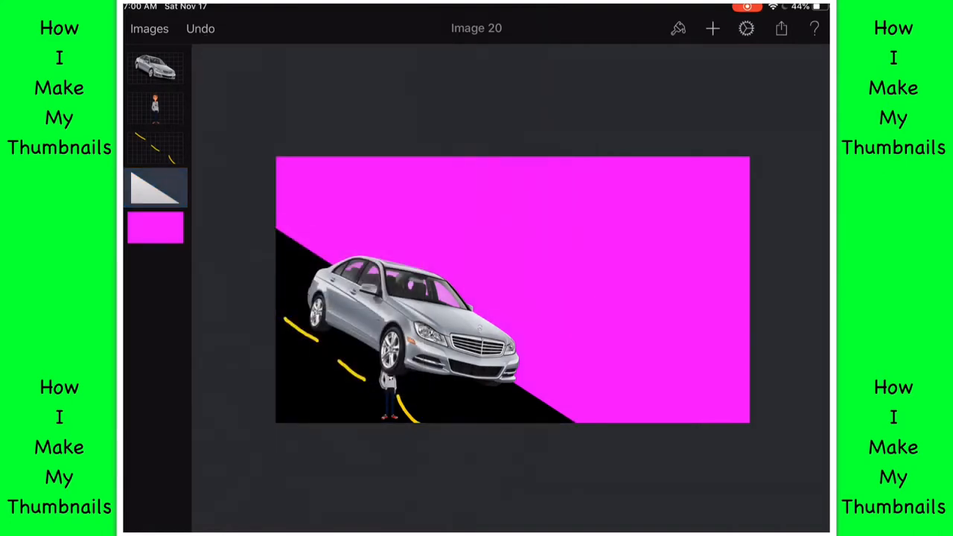
pyautogui.click(155, 107)
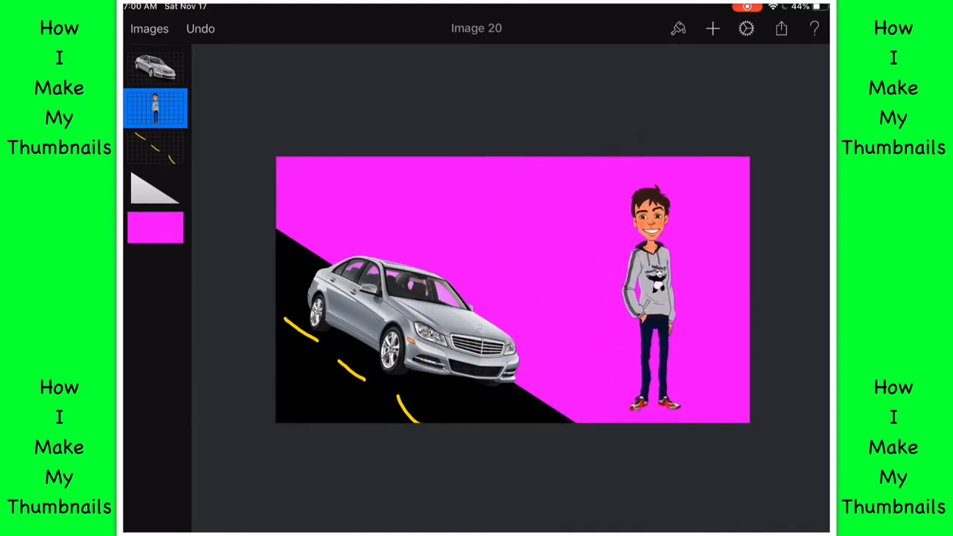
pyautogui.click(658, 290)
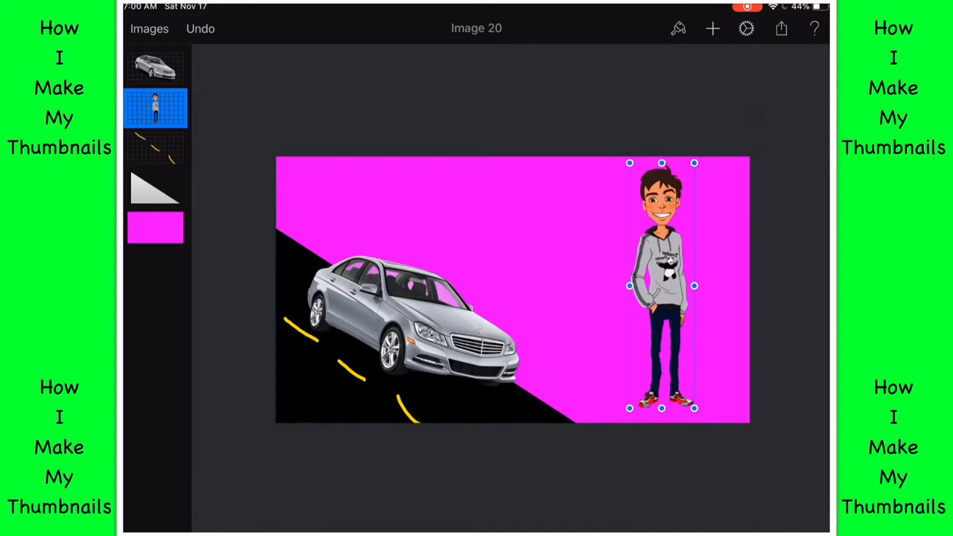
pyautogui.click(746, 28)
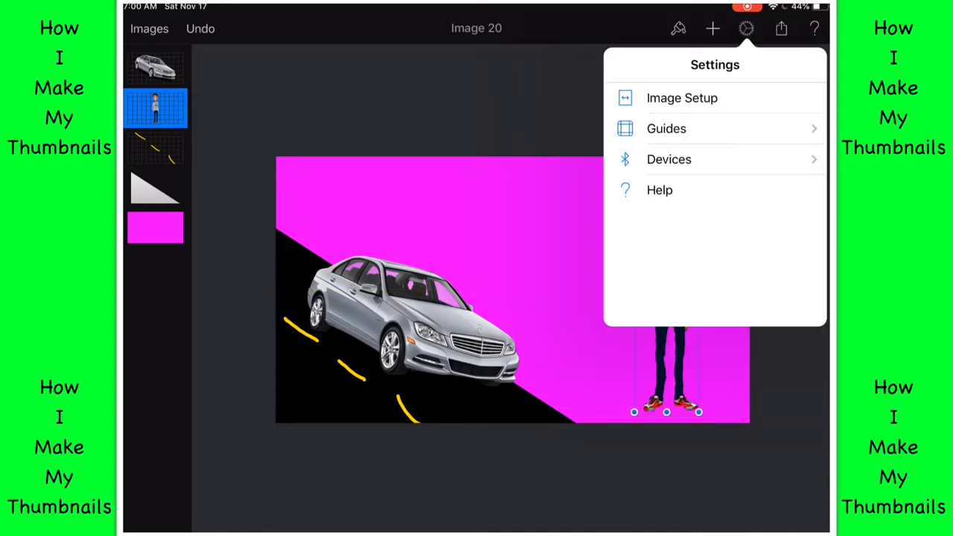
pyautogui.click(712, 28)
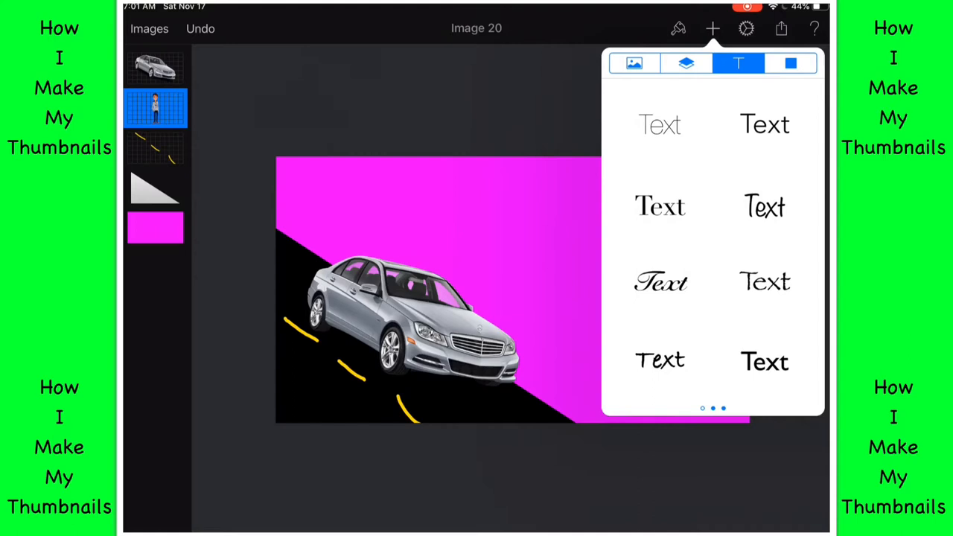
# Step: Add a text layer reading 'I Got A Car' over three lines and drag it lower
pyautogui.hscroll(3)
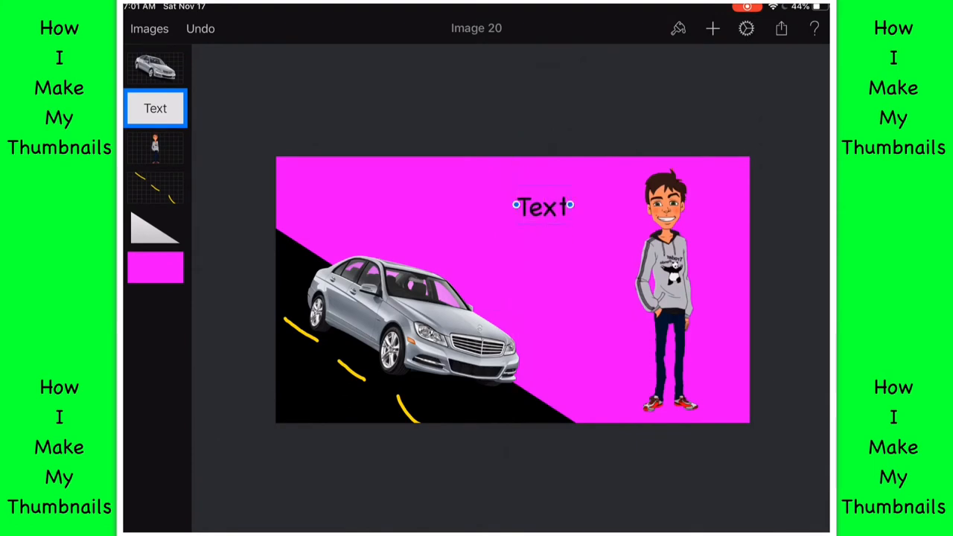
pyautogui.doubleClick(543, 207)
pyautogui.write('I Got')
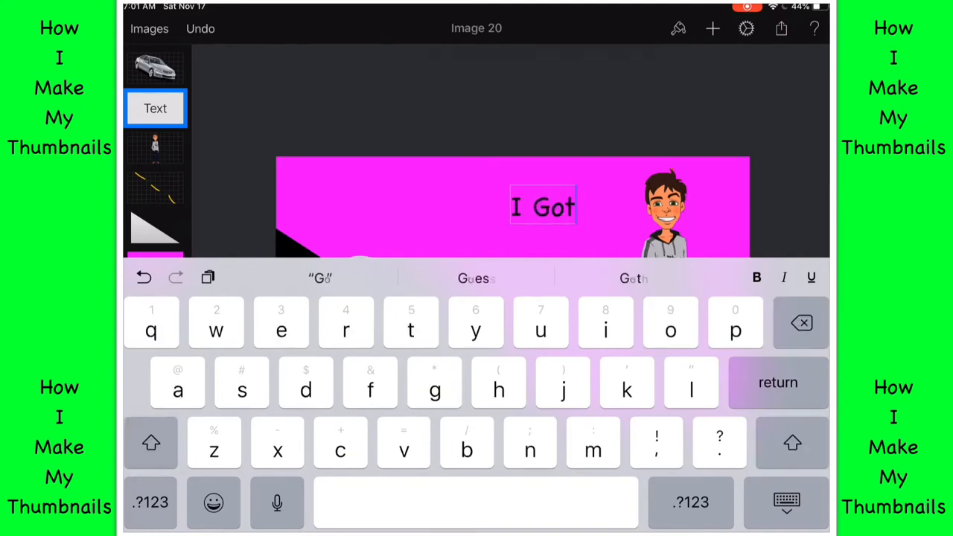
pyautogui.write('A')
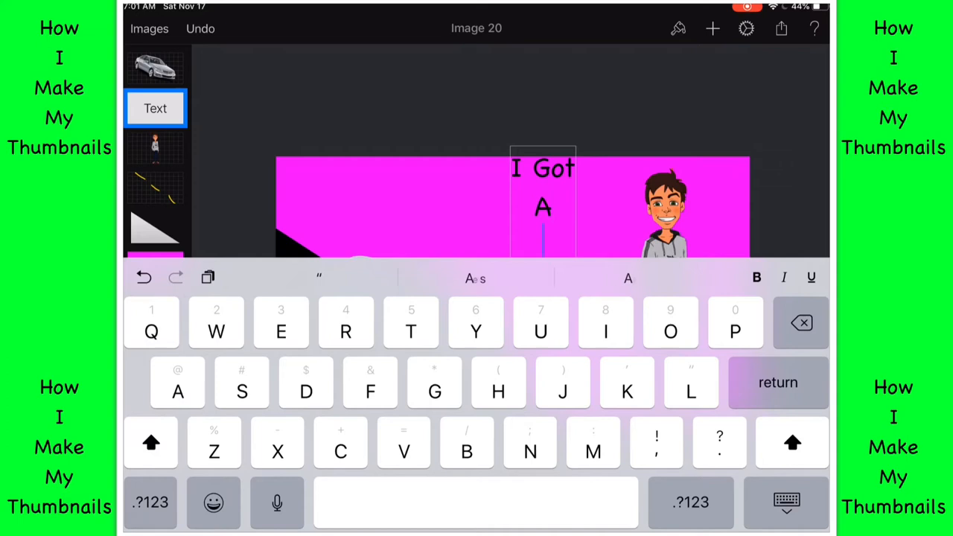
pyautogui.click(340, 442)
pyautogui.write('Car')
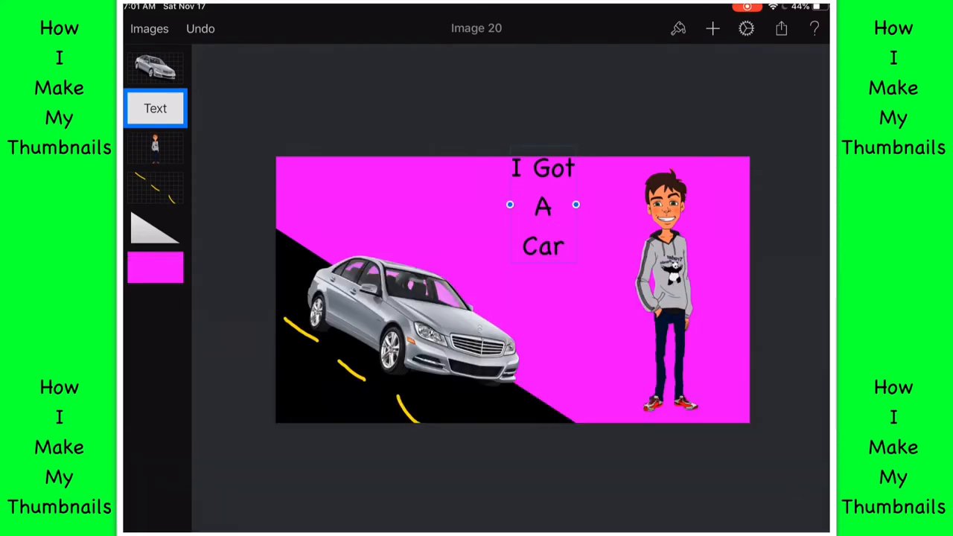
pyautogui.moveTo(543, 204); pyautogui.dragTo(553, 260)
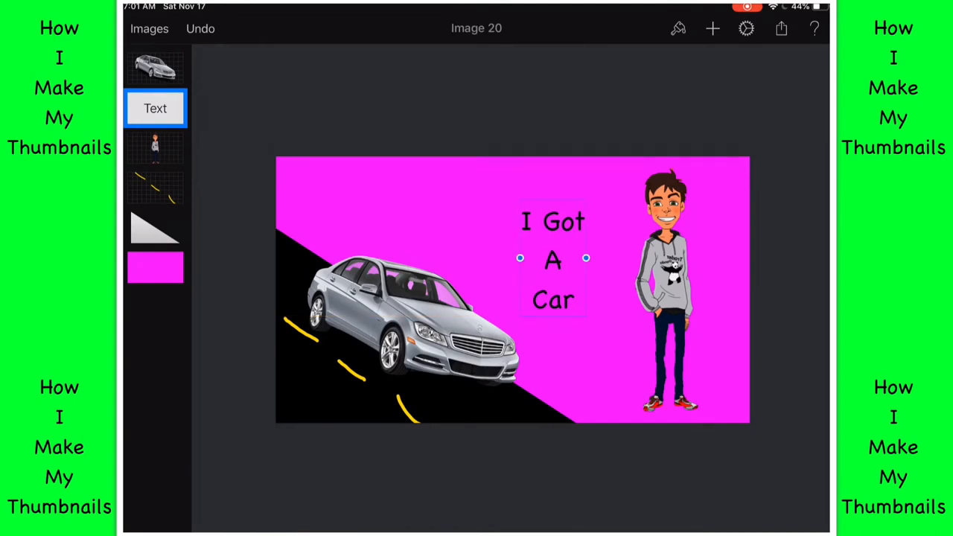
# Step: Raise the 'I Got A Car' title size from 118 pt to about 260 pt
pyautogui.click(155, 108)
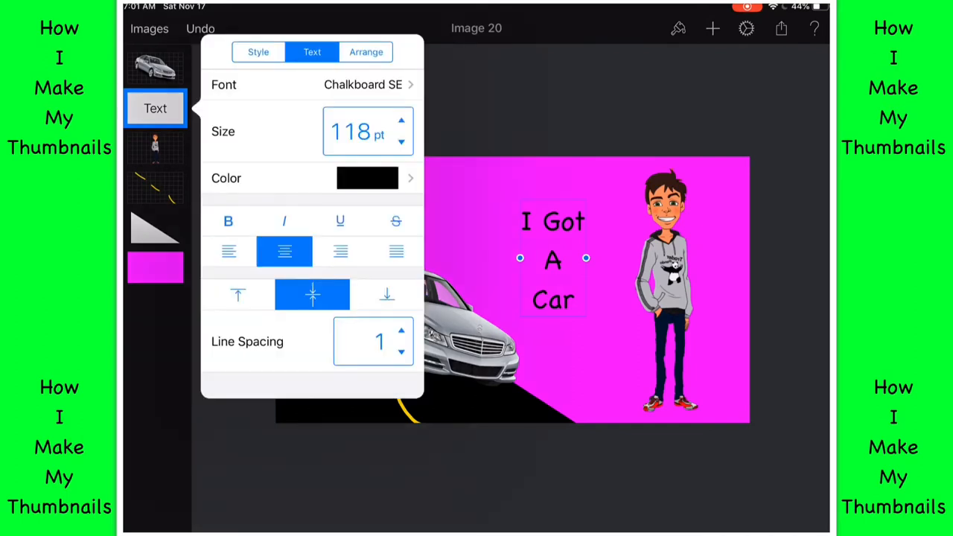
pyautogui.click(400, 123)
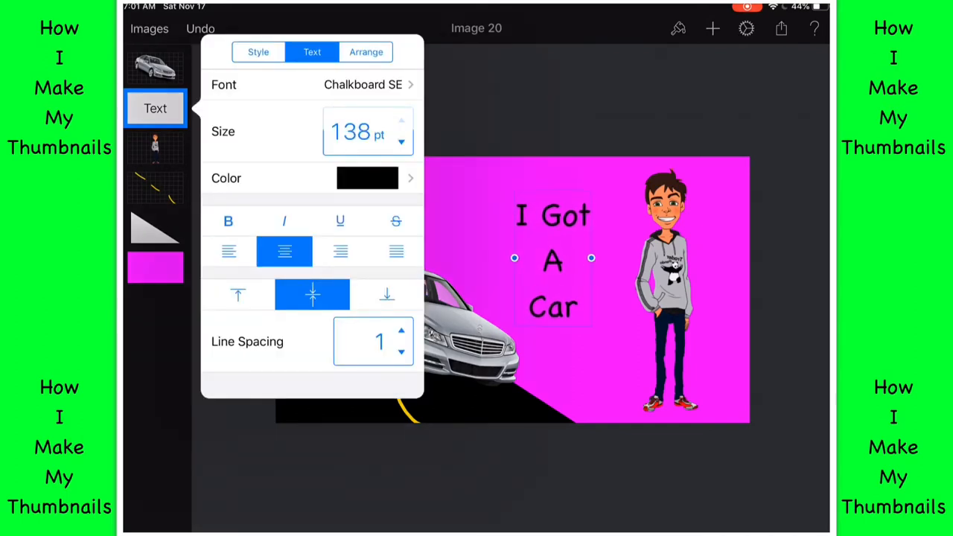
pyautogui.click(401, 120)
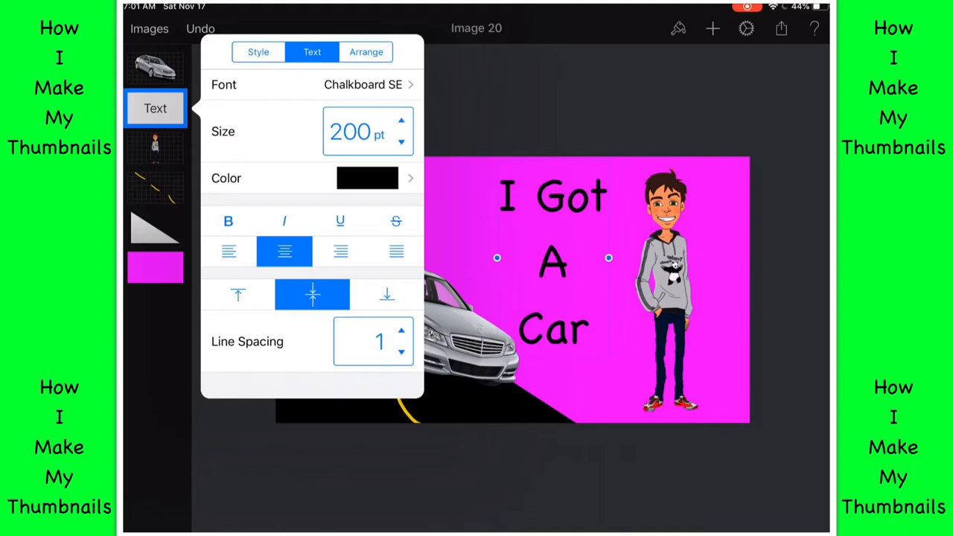
pyautogui.click(400, 119)
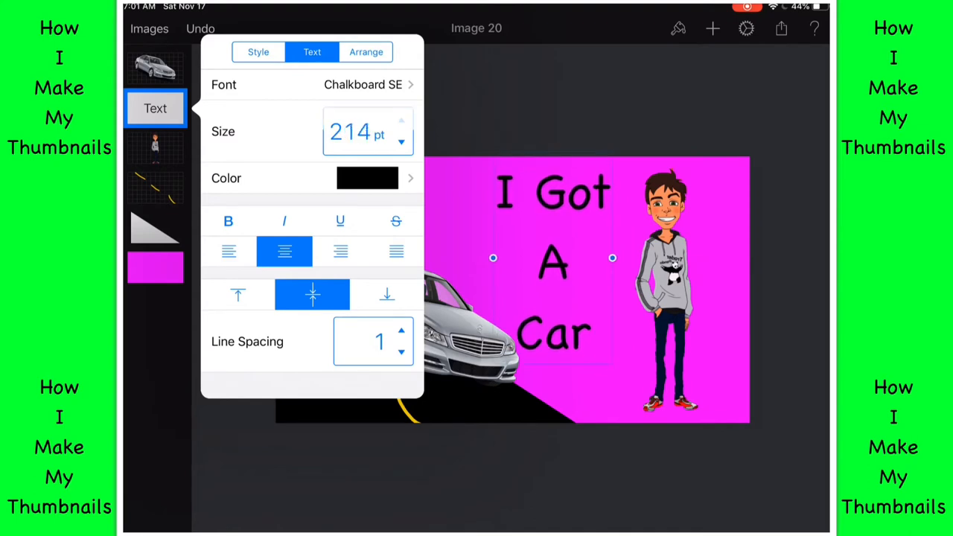
pyautogui.click(400, 123)
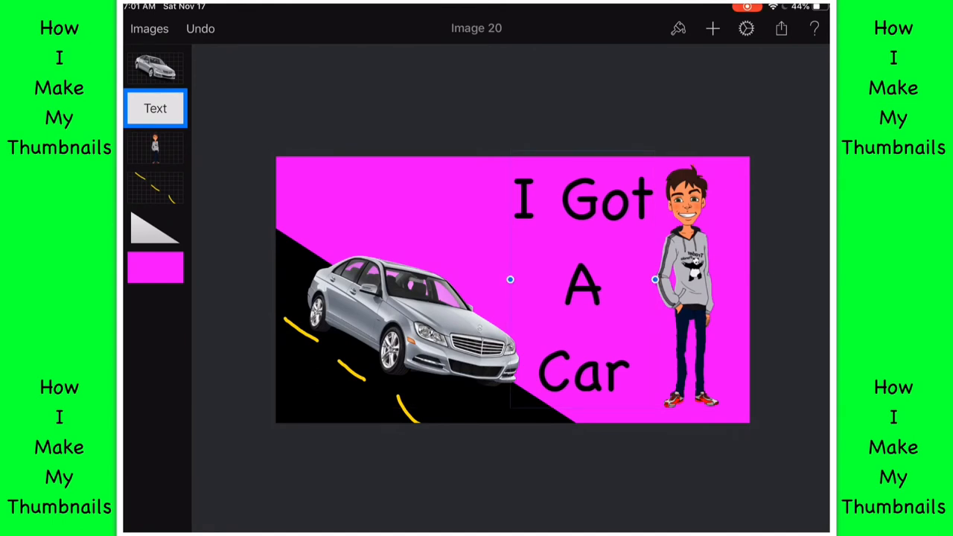
# Step: Close the text formatting panel and bring up the share and export options
pyautogui.click(155, 108)
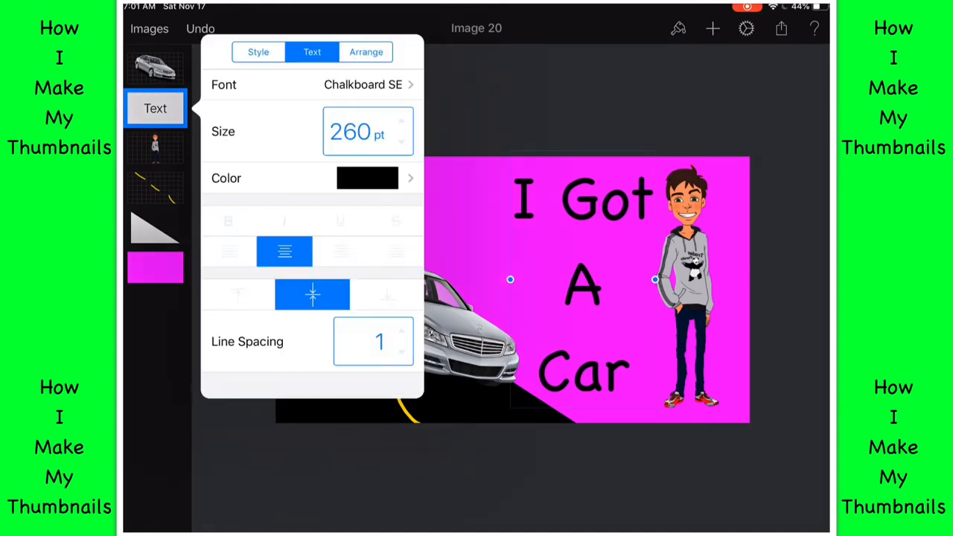
pyautogui.click(367, 178)
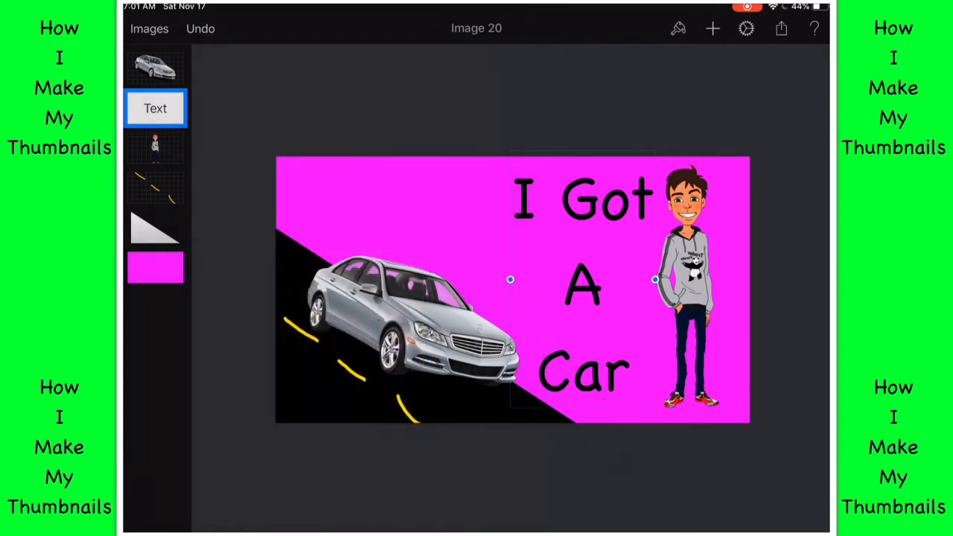
pyautogui.click(780, 29)
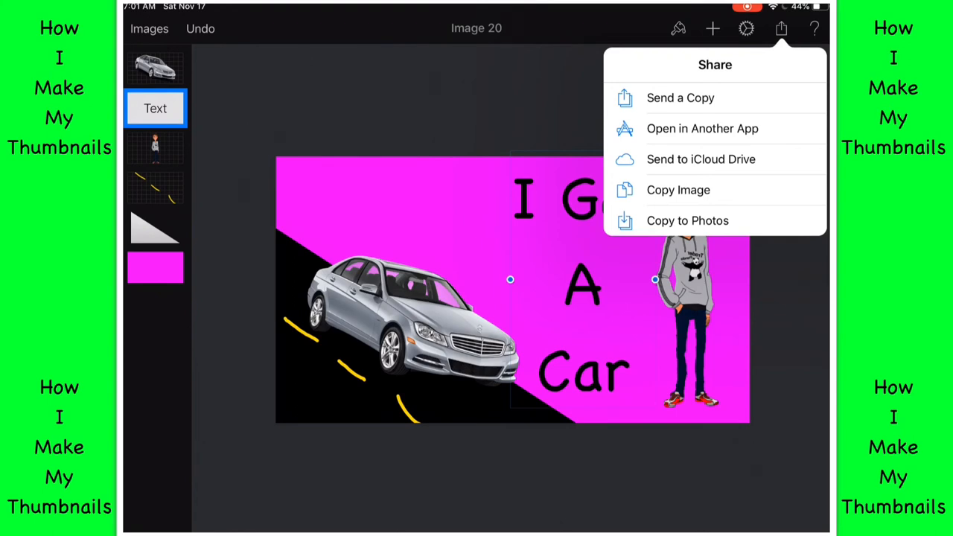
pyautogui.moveTo(687, 221)
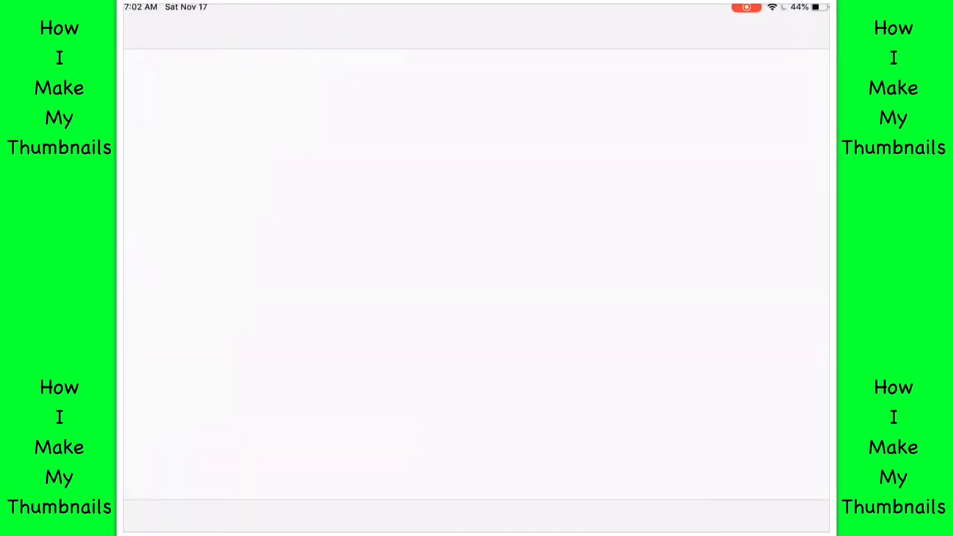
# Step: Go to the Camera Roll album and view today's 'I Got A Car' thumbnail full size
pyautogui.click(566, 517)
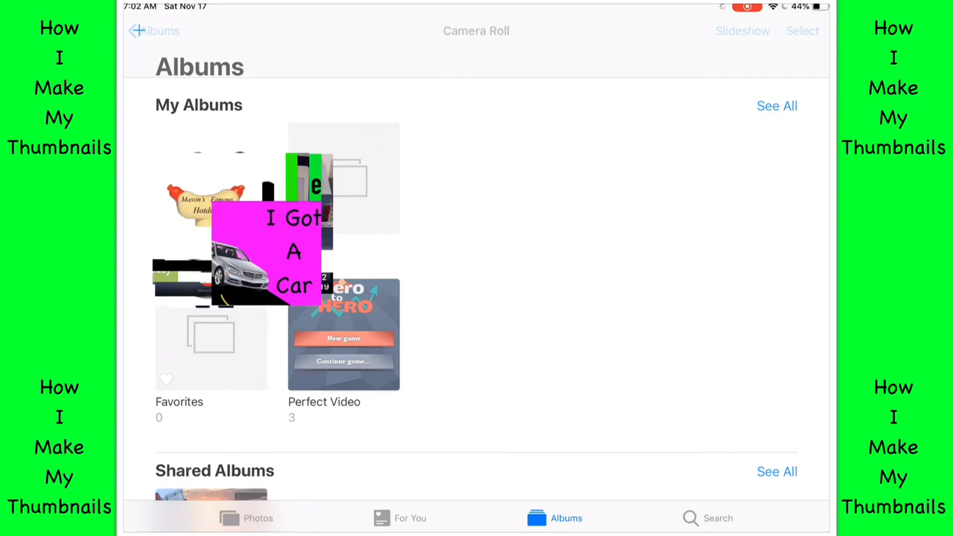
pyautogui.click(268, 253)
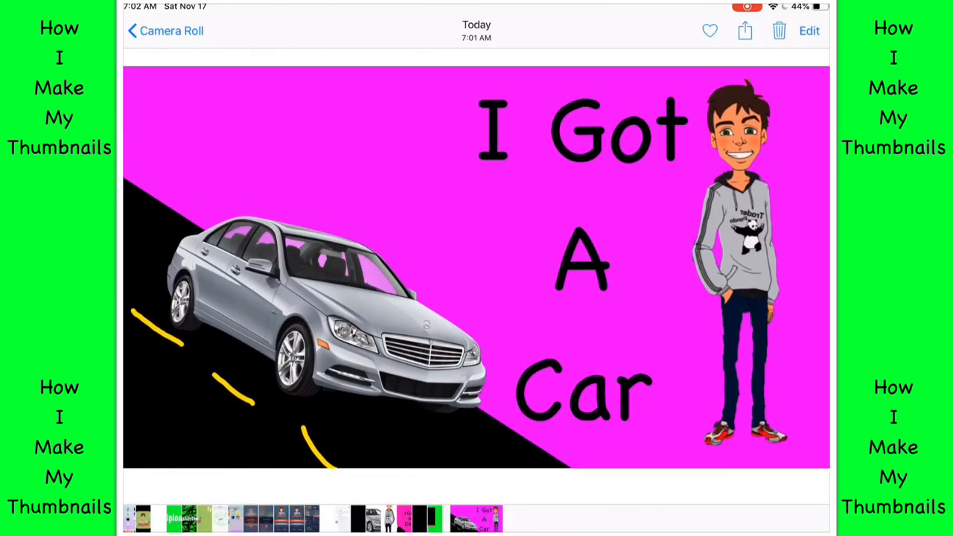